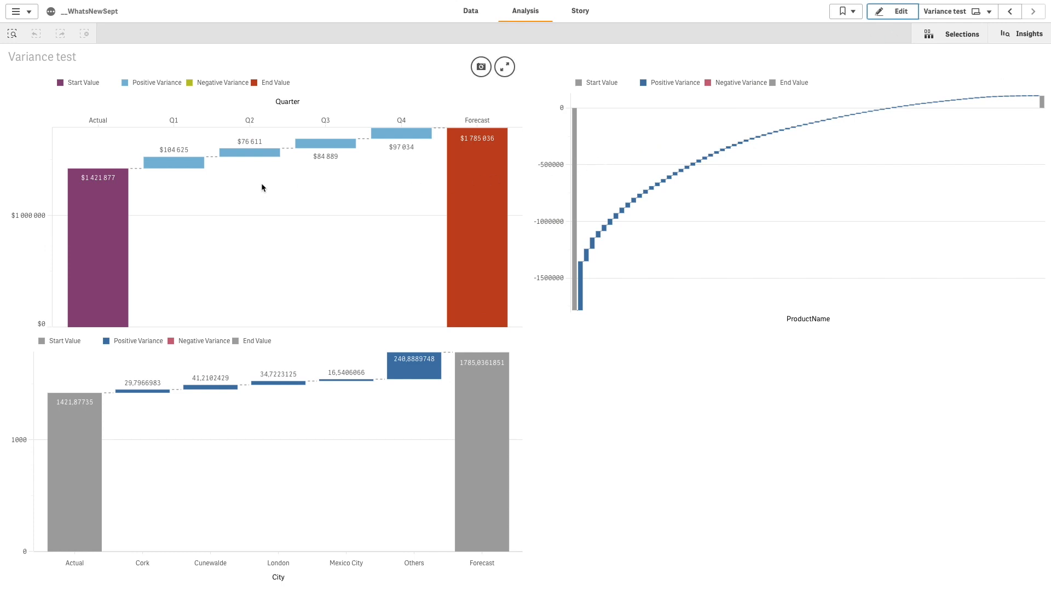
pyautogui.moveTo(76, 157)
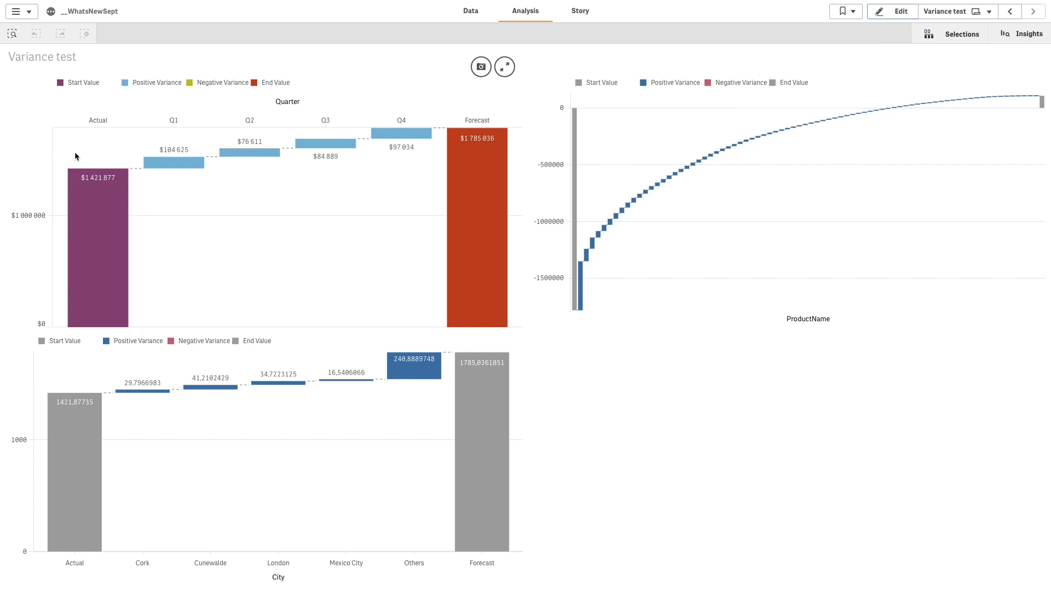
pyautogui.moveTo(111, 262)
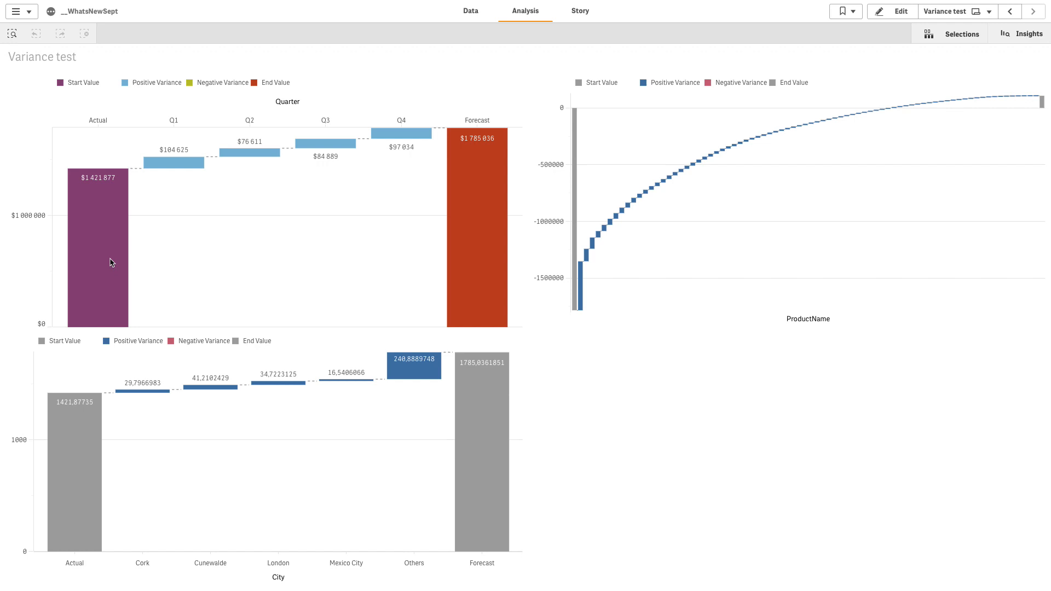
pyautogui.moveTo(326, 215)
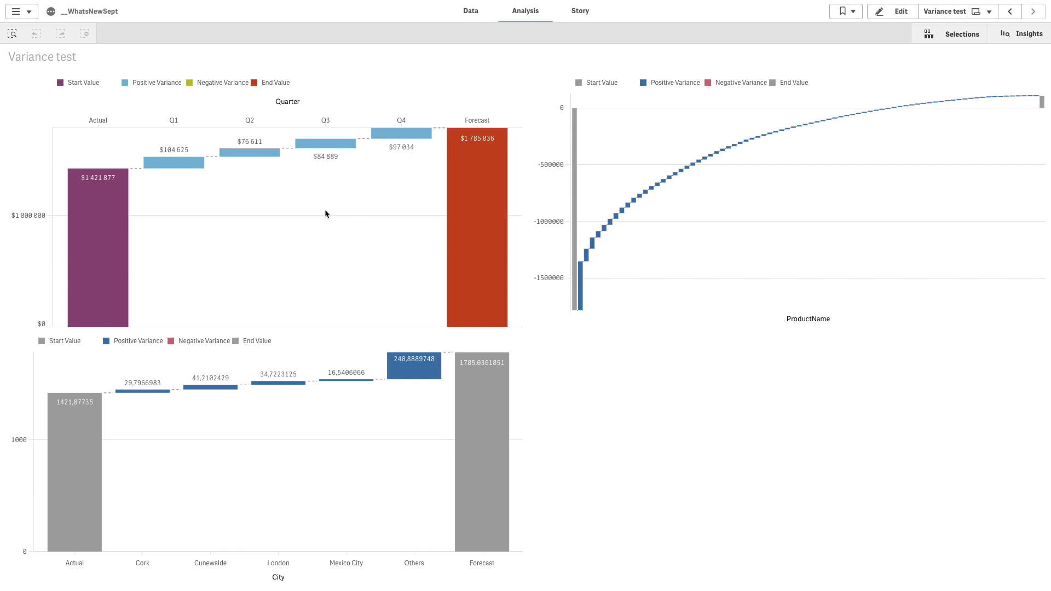
pyautogui.moveTo(313, 186)
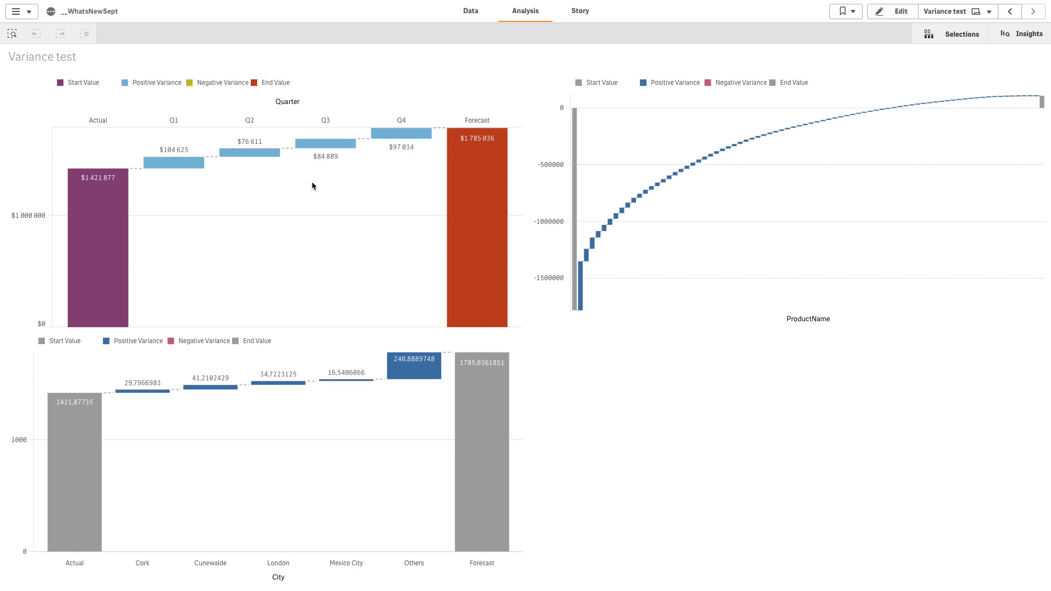
pyautogui.moveTo(573, 238)
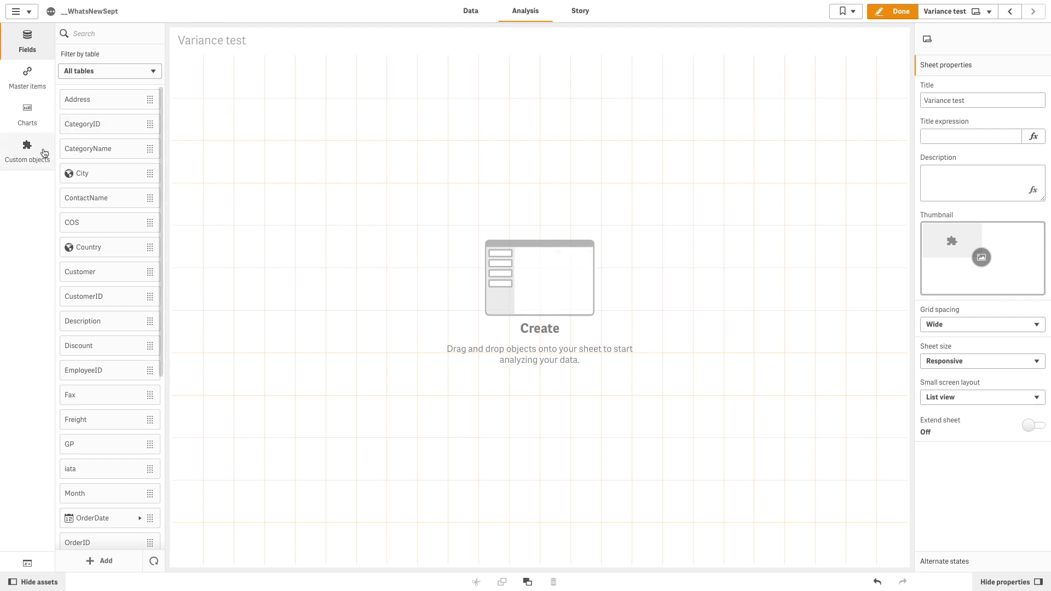
# - Place a Variance Waterfall from Custom objects and search 'quar' for its bridge dimension
pyautogui.click(27, 151)
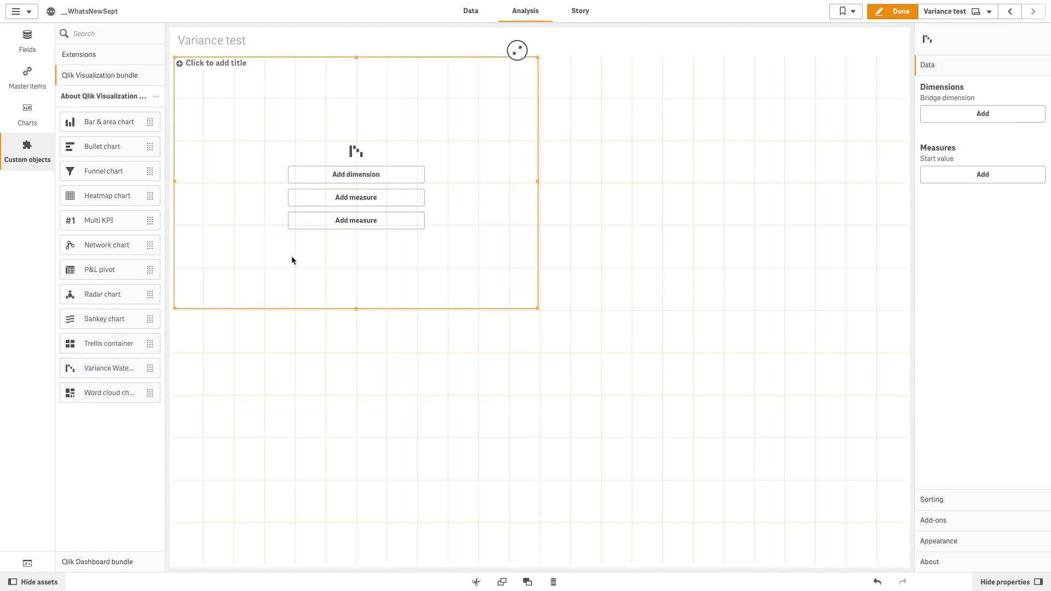
pyautogui.click(356, 174)
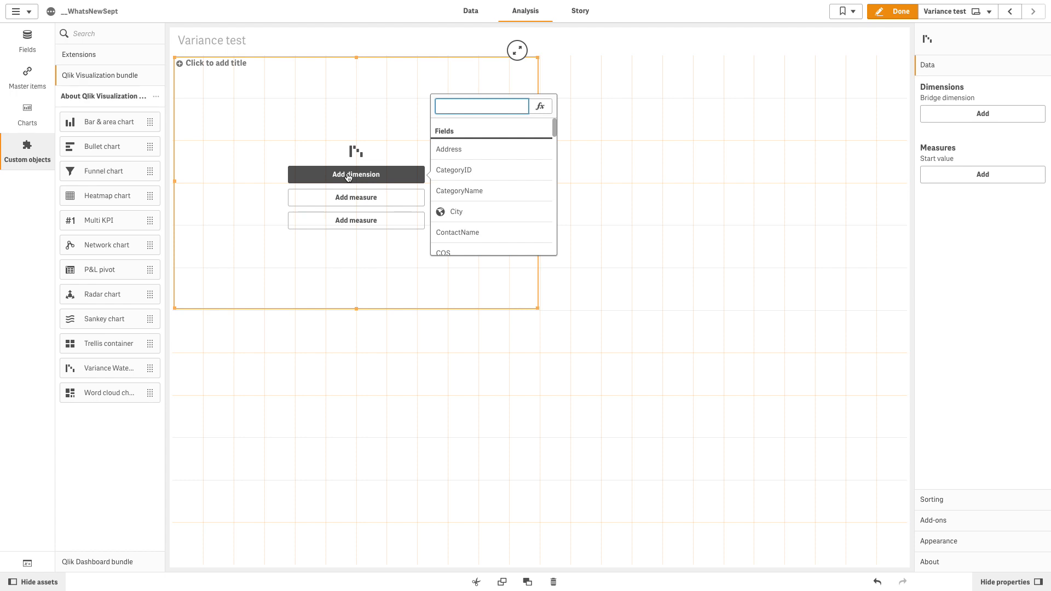
pyautogui.write('q')
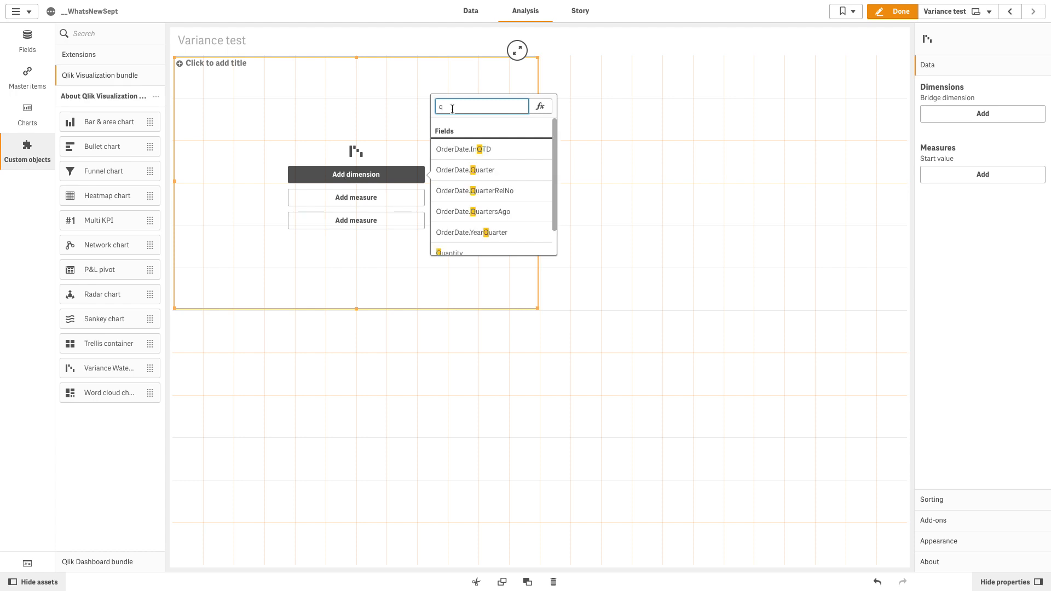
pyautogui.write('UAR')
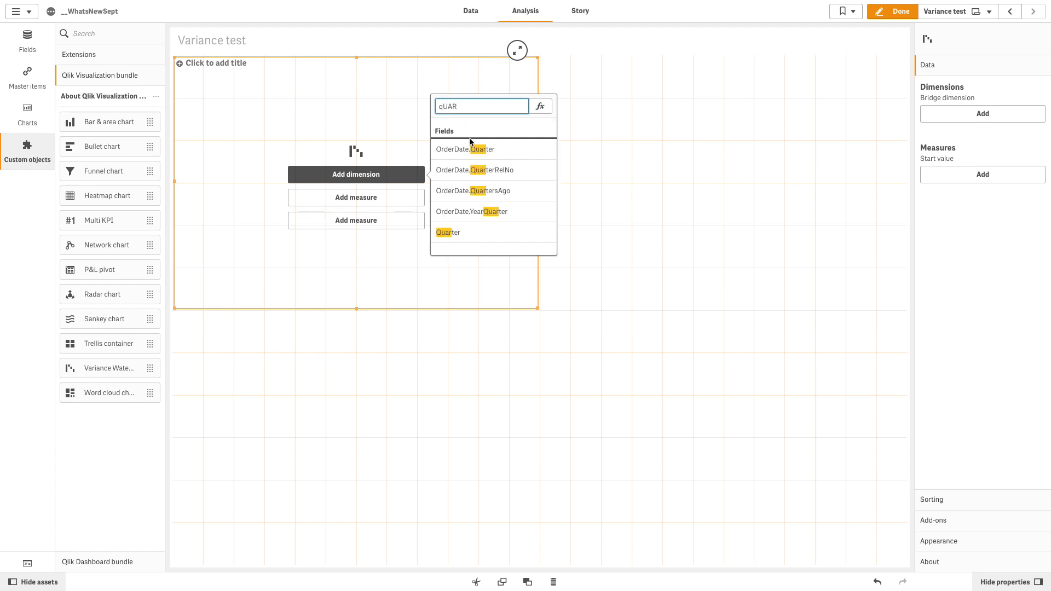
# - Use Quarter as bridge dimension and add a Sum(COS) start value labelled Actual
pyautogui.click(448, 233)
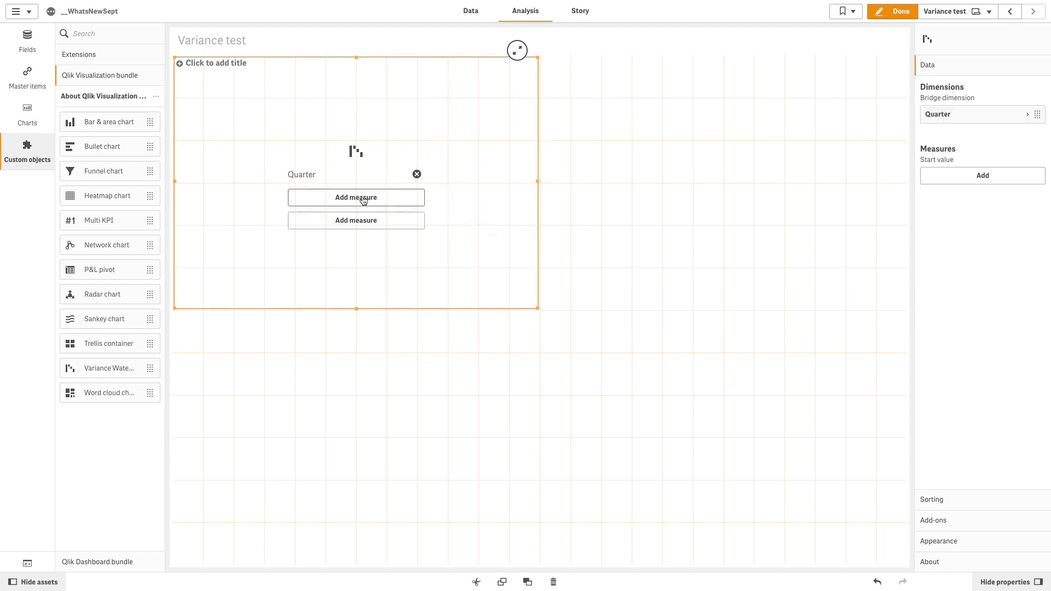
pyautogui.click(355, 198)
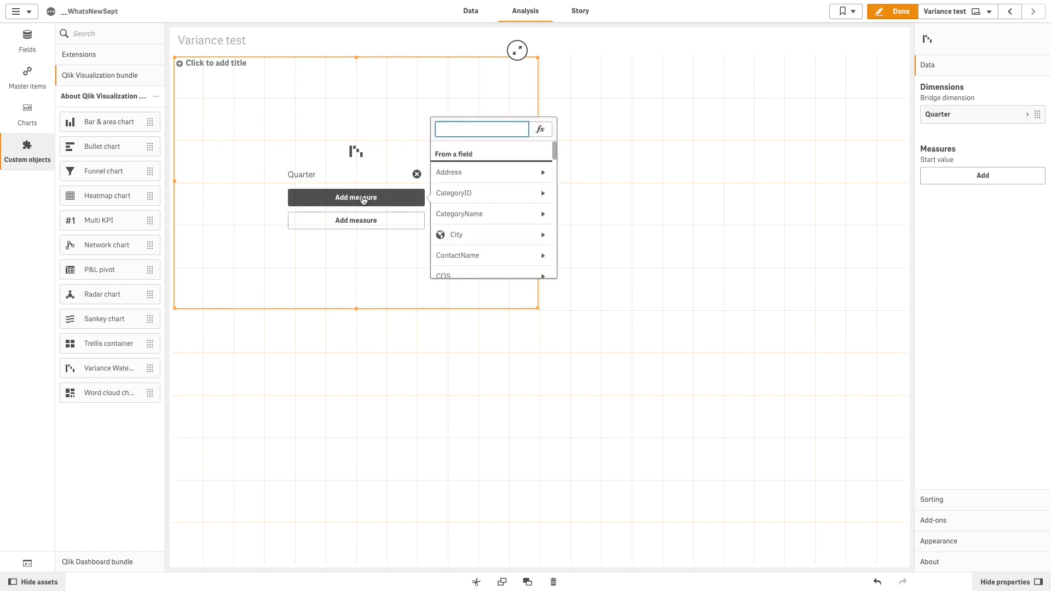
pyautogui.write('COS')
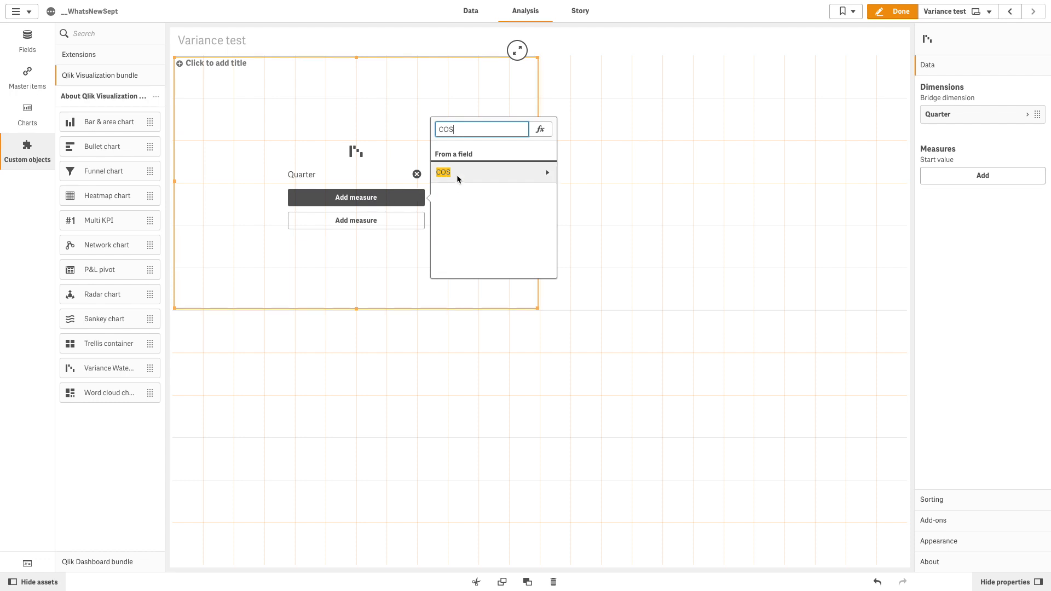
pyautogui.click(443, 173)
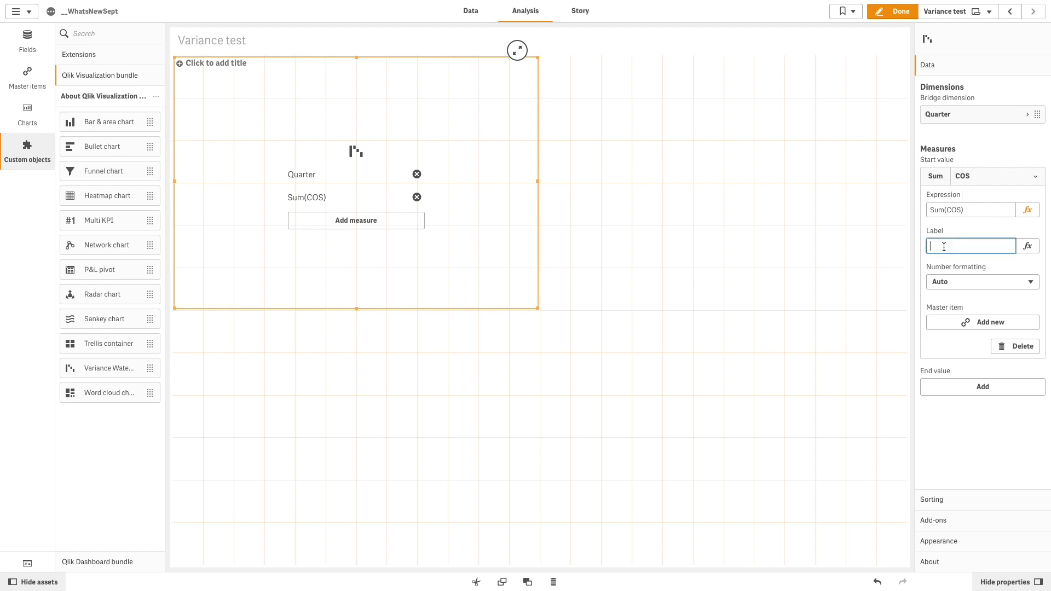
pyautogui.write('Actual')
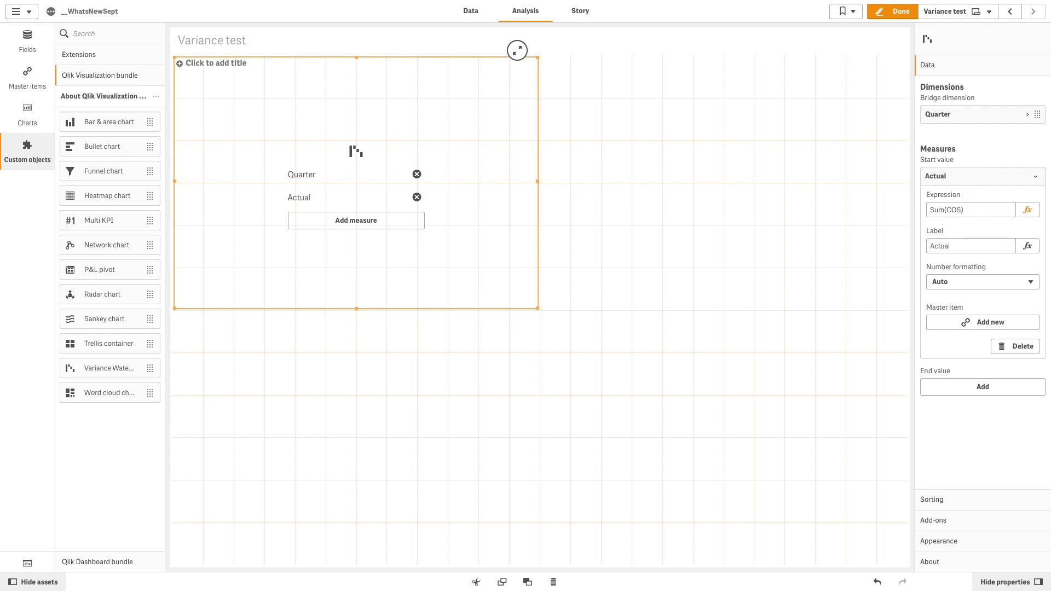
# - Format the Actual measure as Money with pattern '$# ##0;-$# ##0'
pyautogui.click(981, 281)
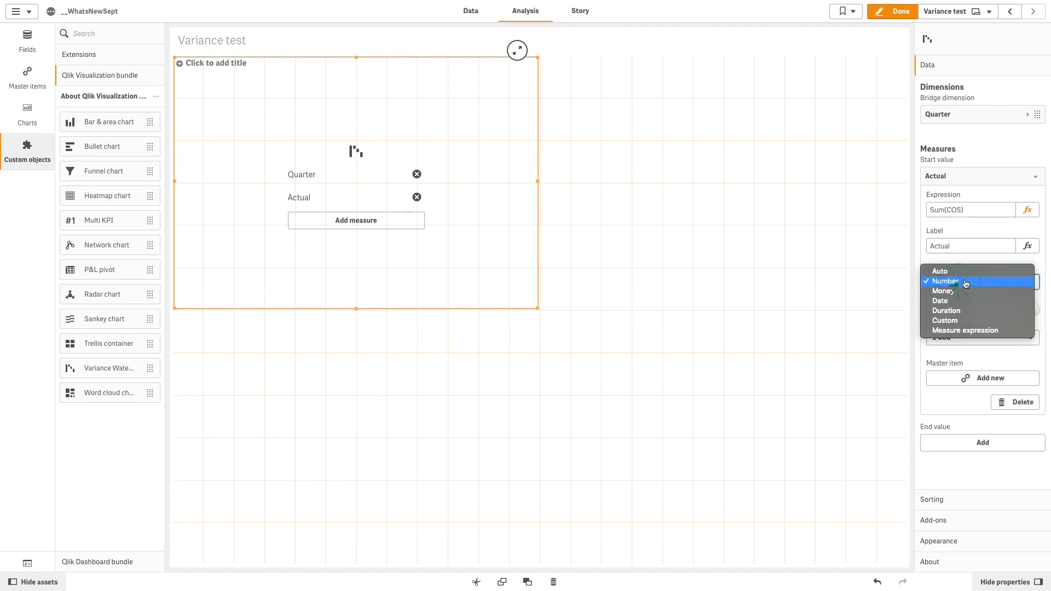
pyautogui.click(943, 291)
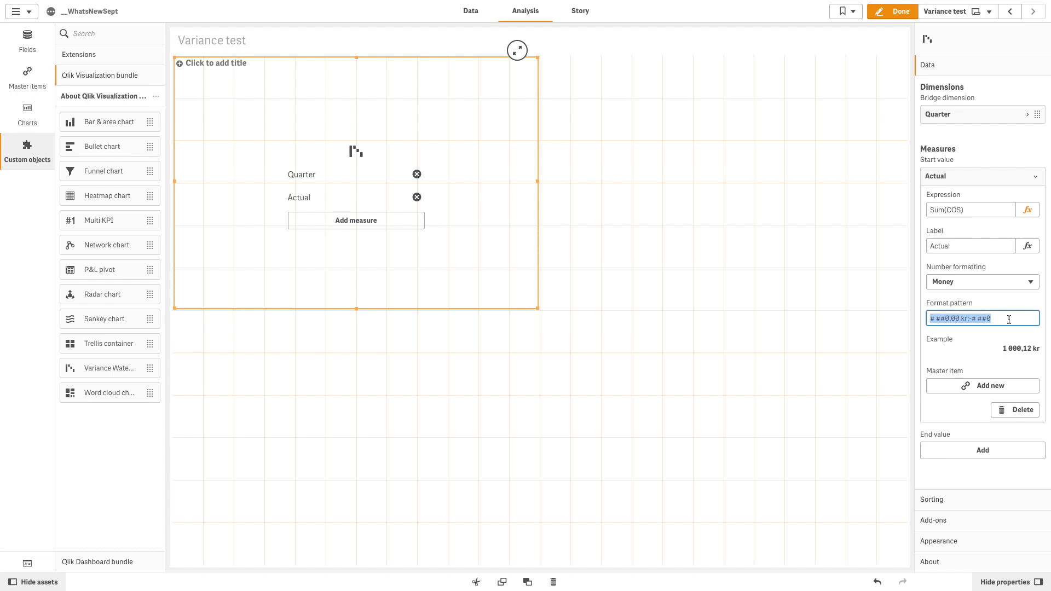
pyautogui.write('$# ##0;-$# ##0')
pyautogui.write('Forecast')
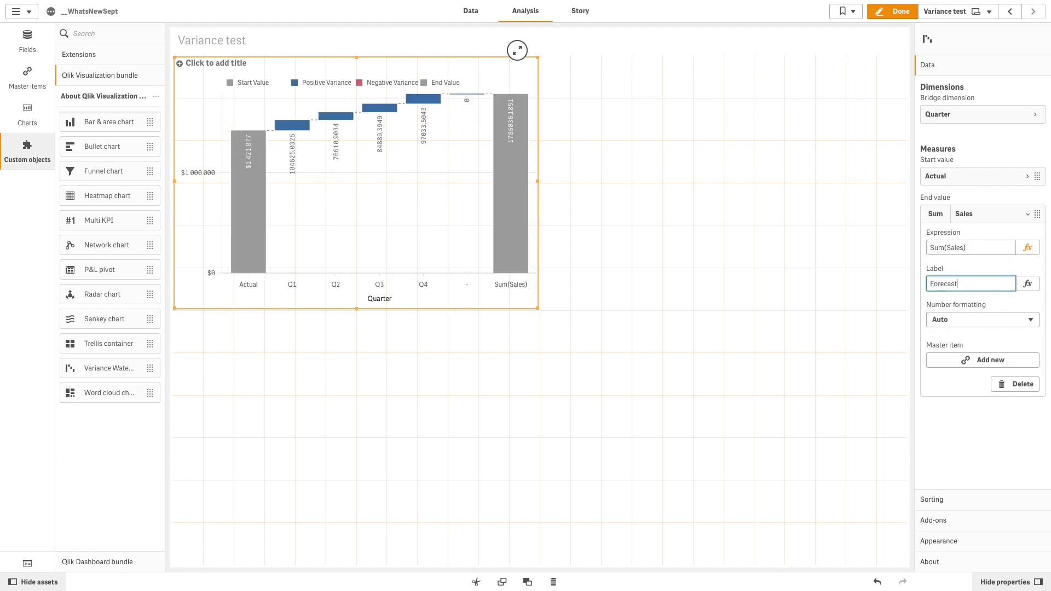
# - Set the Forecast end value to Money formatting and select its format pattern
pyautogui.click(981, 319)
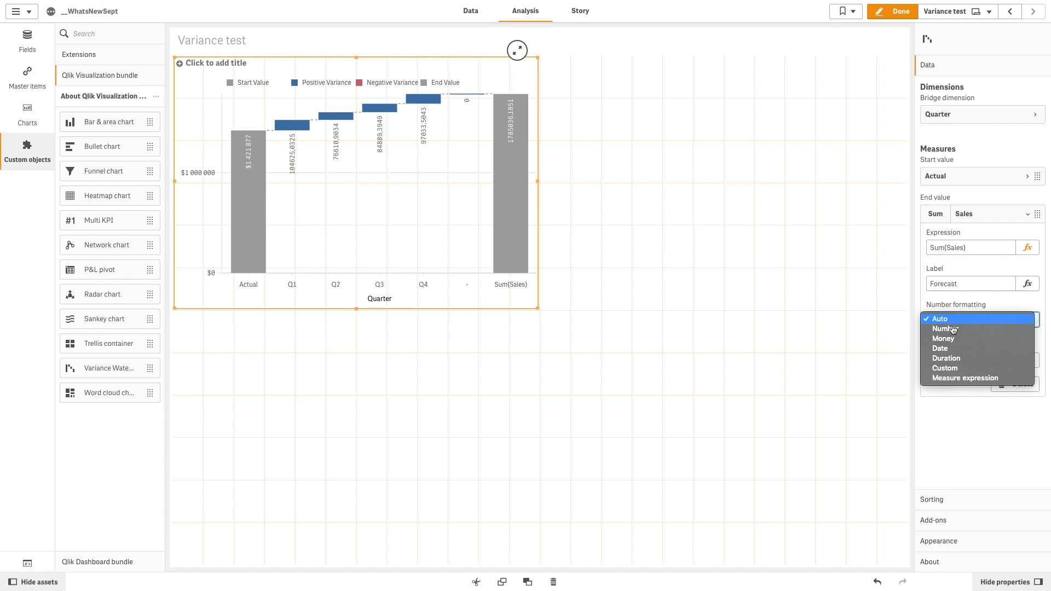
pyautogui.click(944, 338)
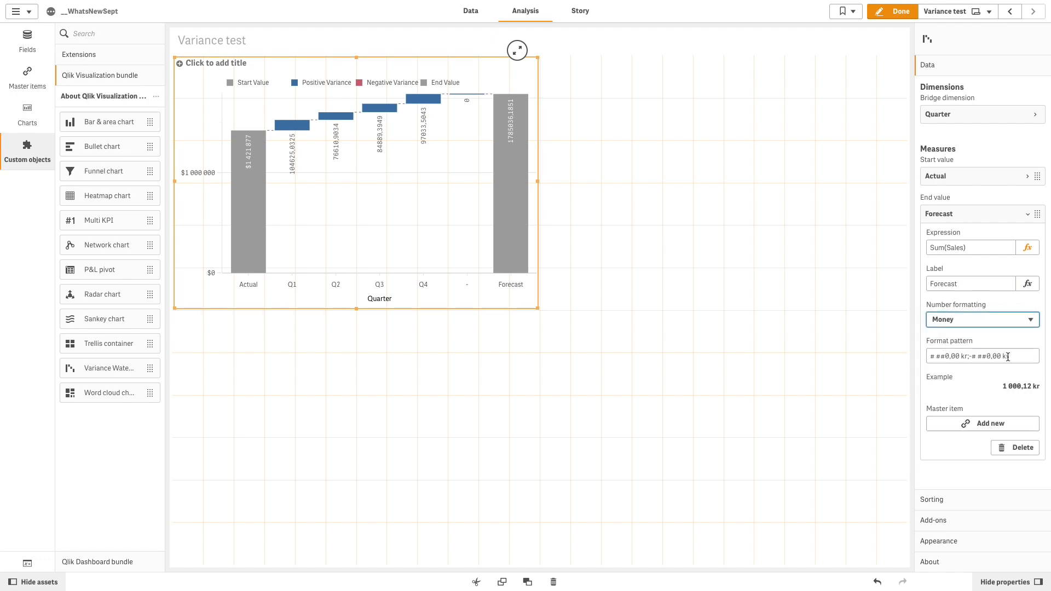
pyautogui.tripleClick(981, 355)
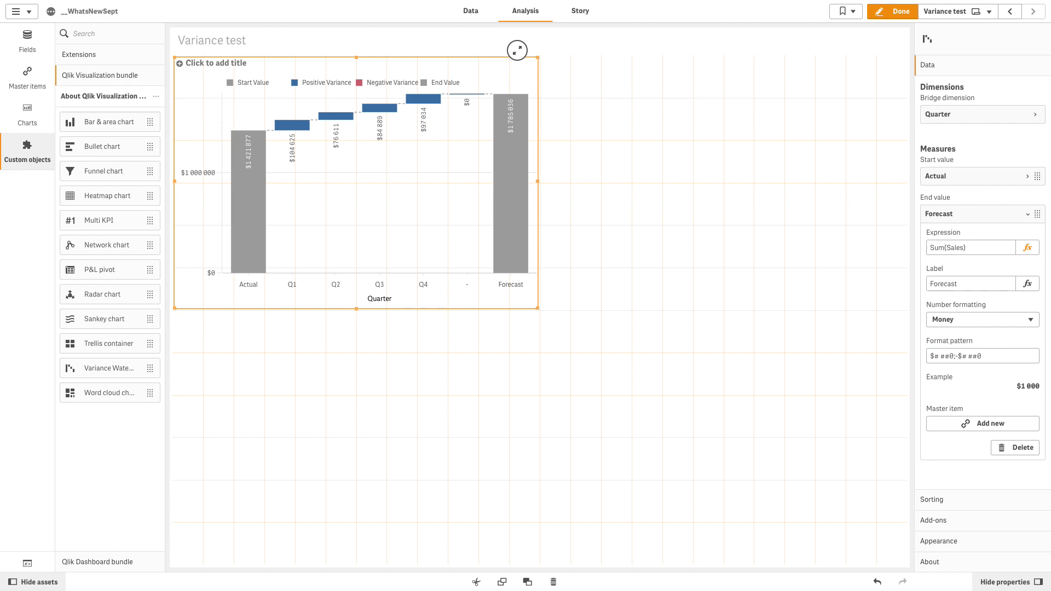
pyautogui.click(979, 114)
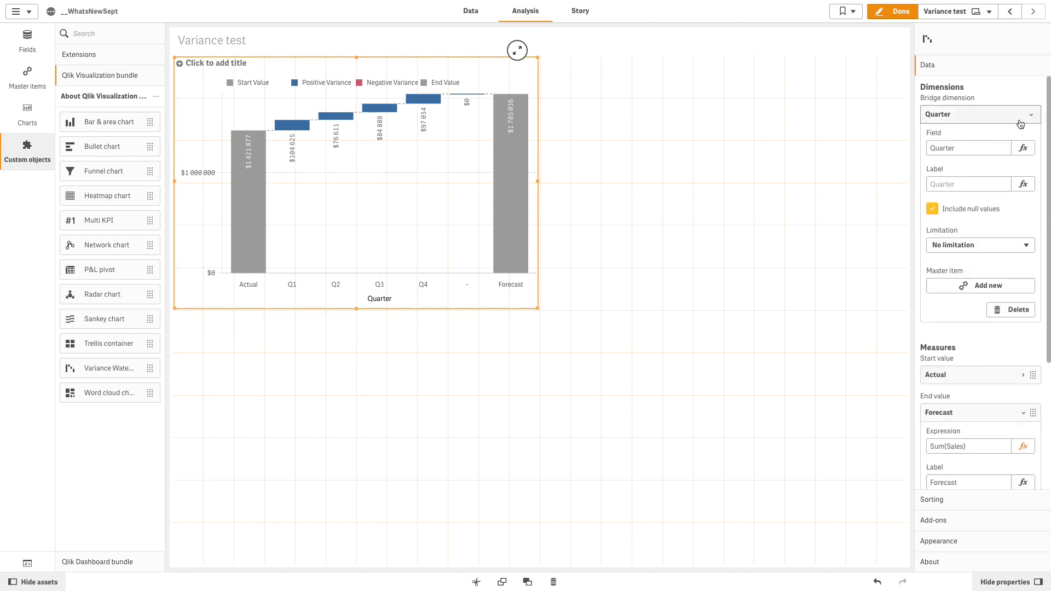
pyautogui.click(932, 208)
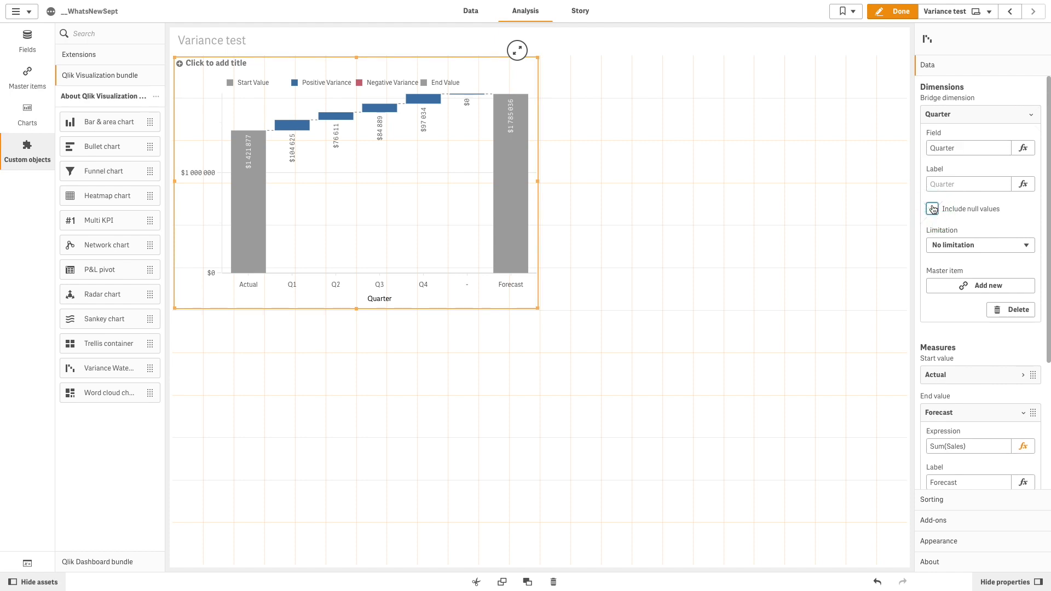
pyautogui.click(979, 114)
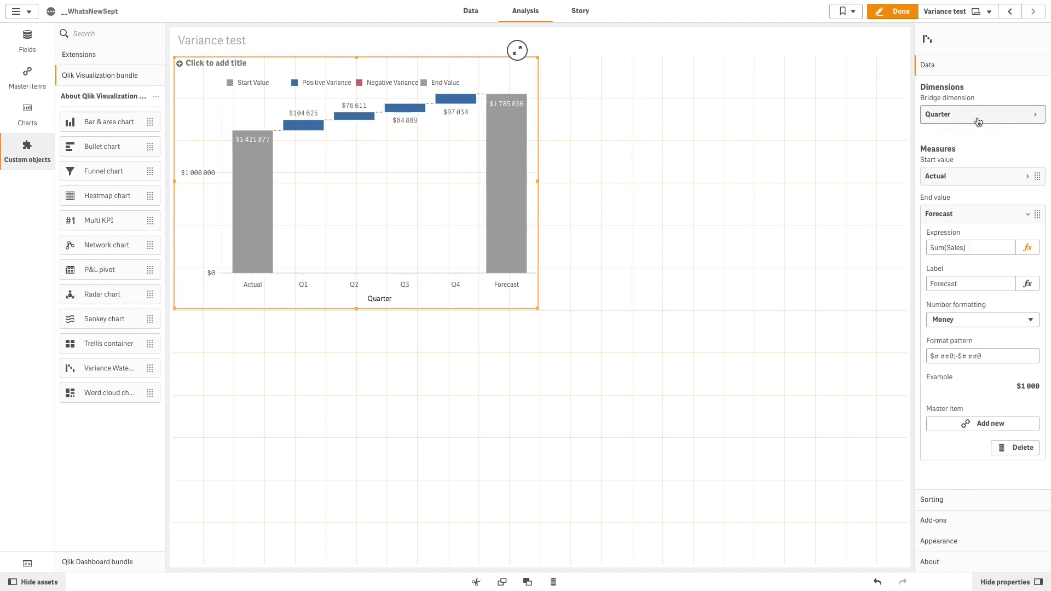
pyautogui.moveTo(968, 531)
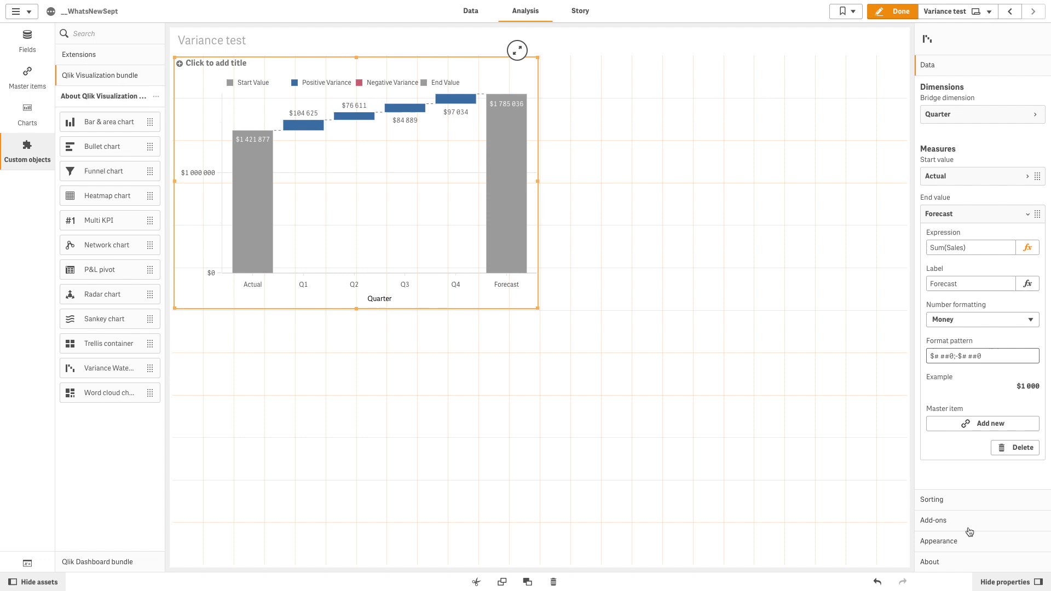
# - Use custom colours: light-blue positive, olive negative, purple start, red end
pyautogui.click(940, 128)
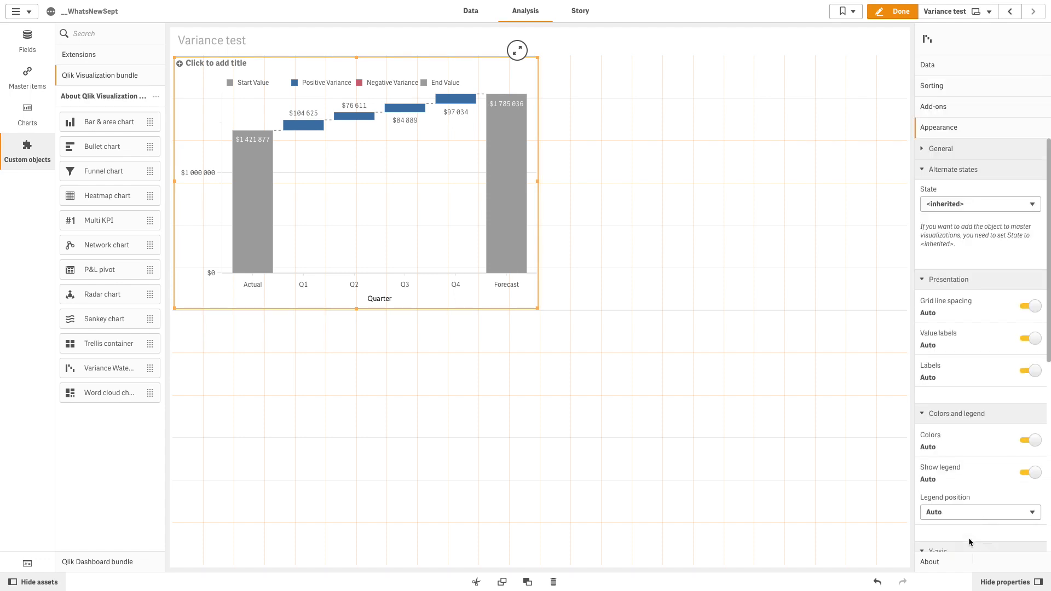
pyautogui.click(1031, 440)
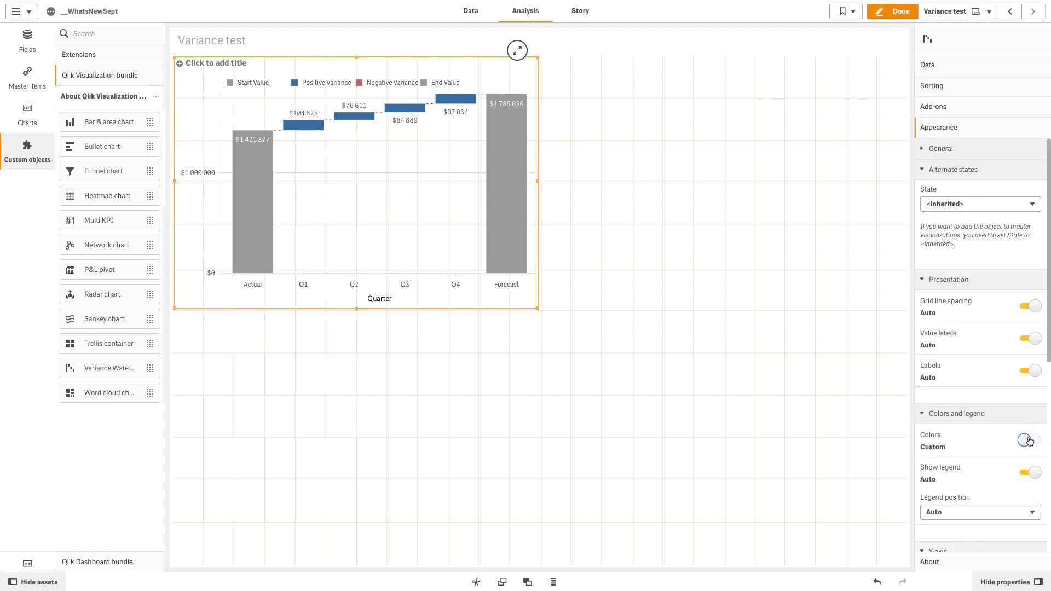
pyautogui.click(1029, 440)
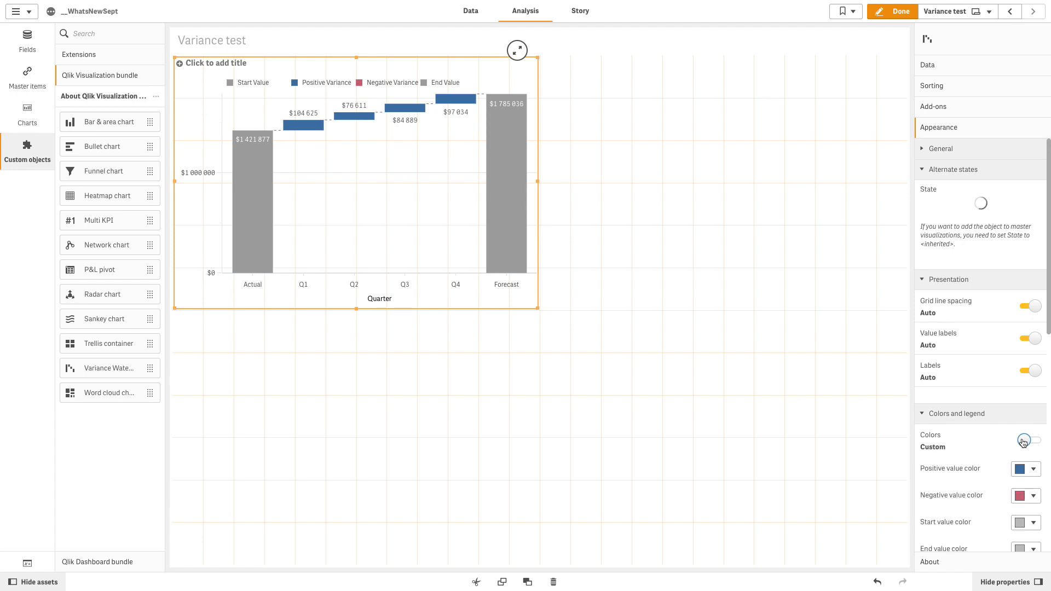
pyautogui.click(1025, 440)
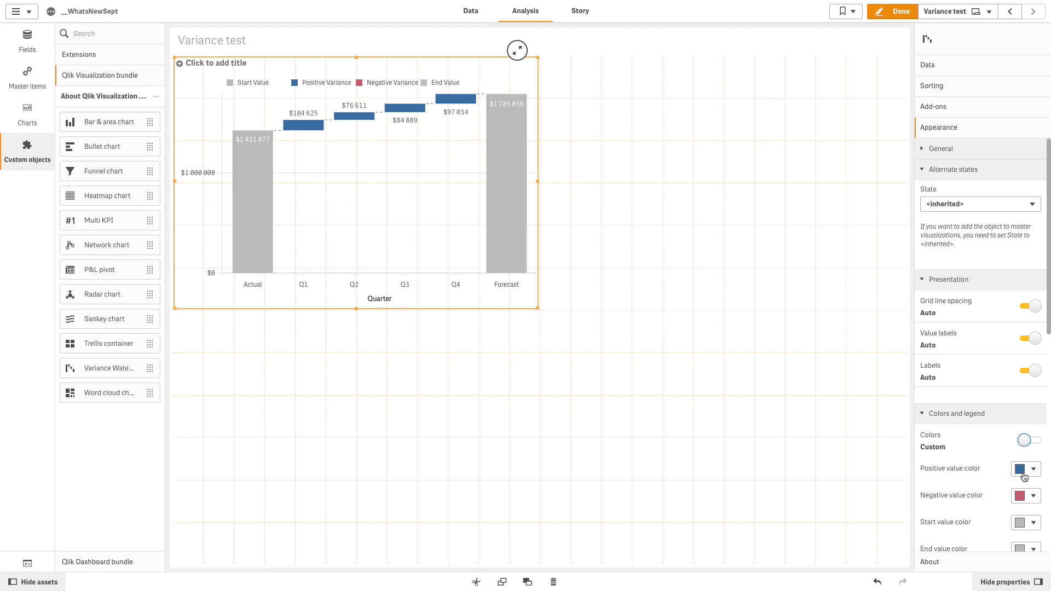
pyautogui.click(1035, 469)
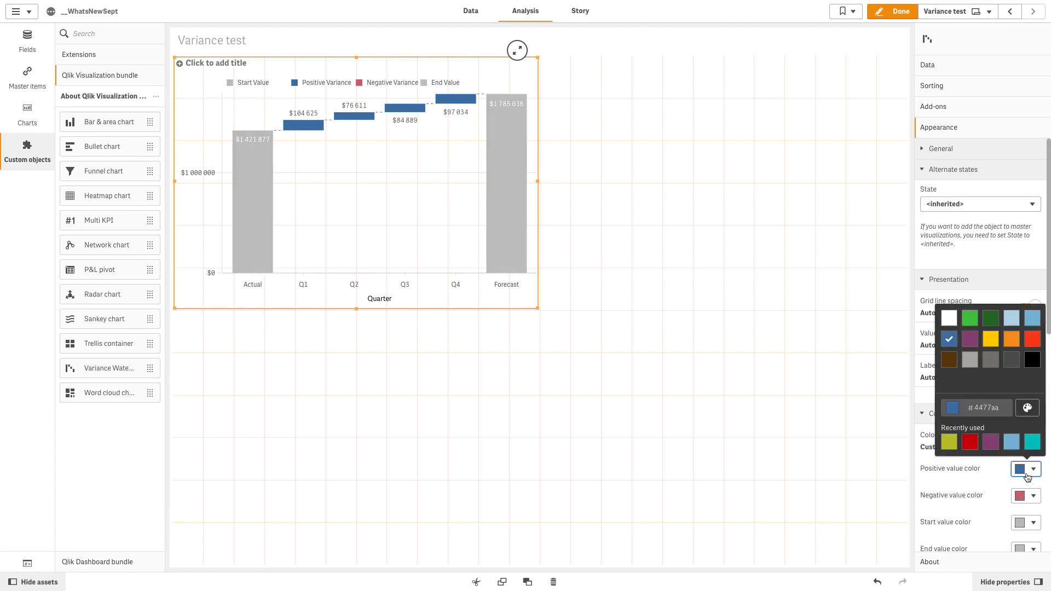
pyautogui.click(1033, 319)
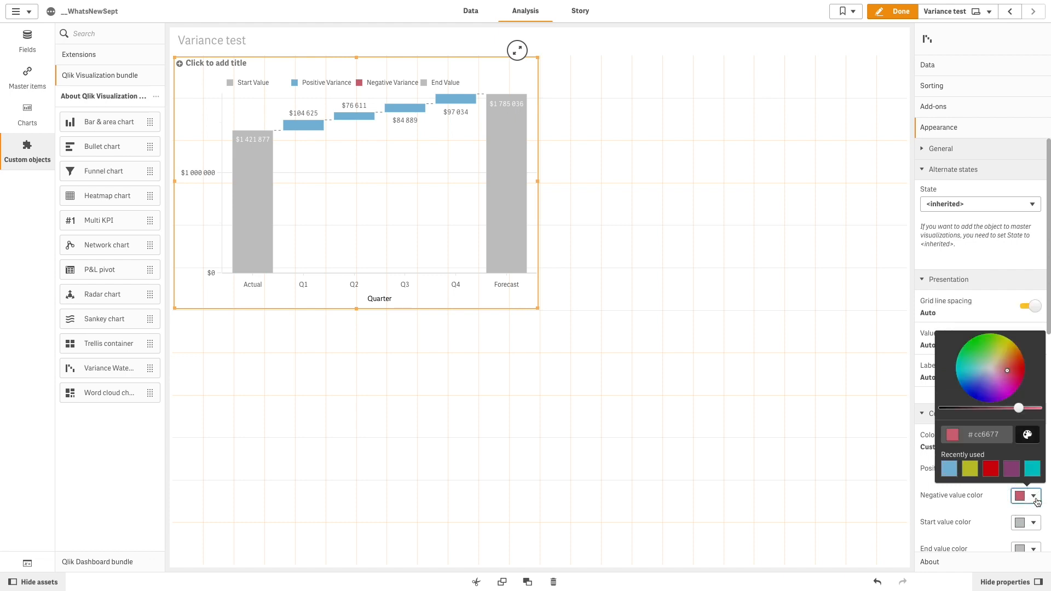
pyautogui.click(970, 469)
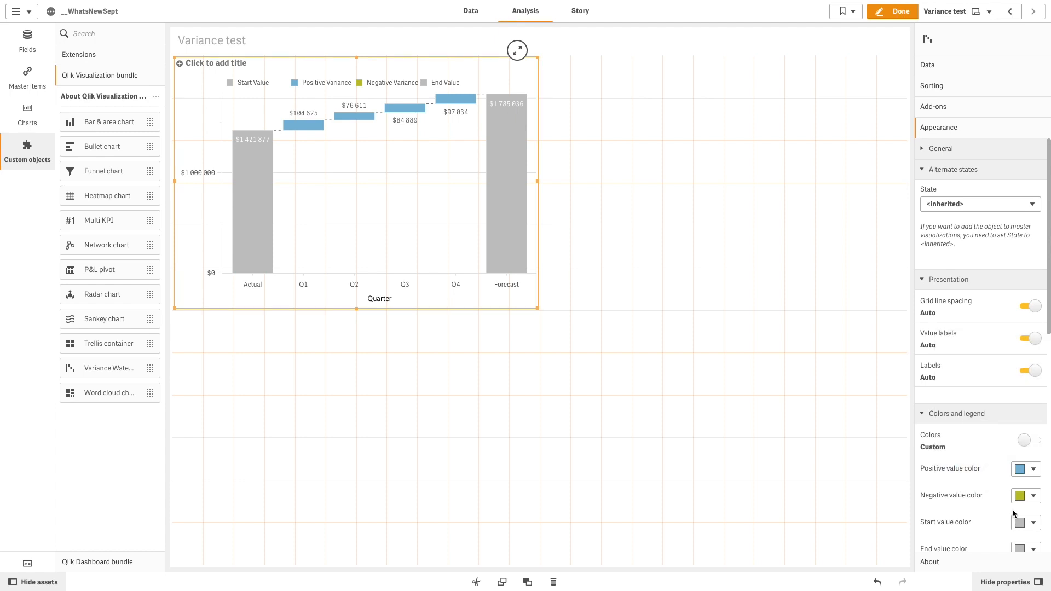
pyautogui.click(1035, 522)
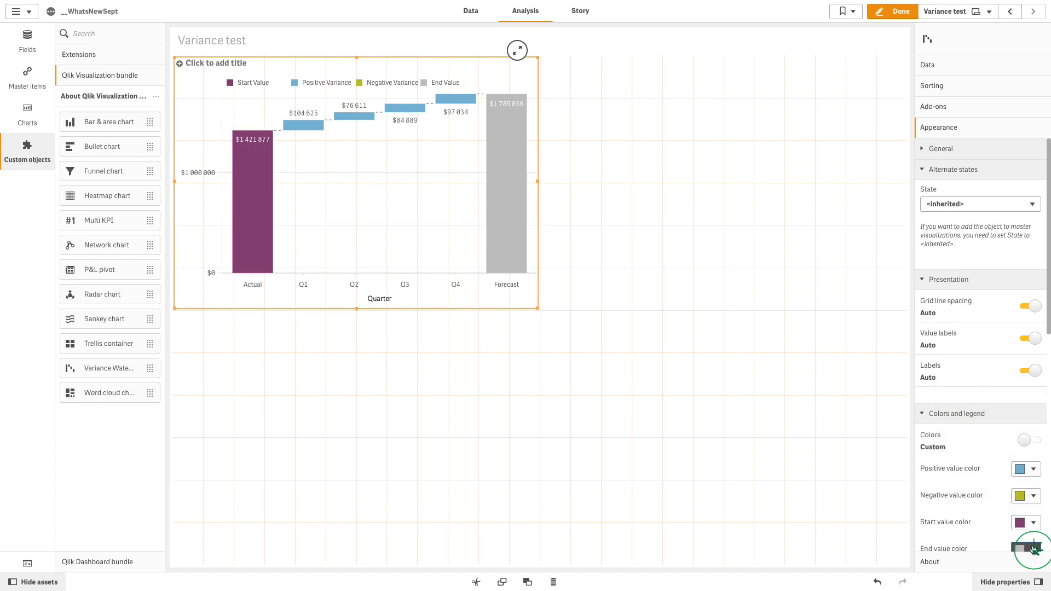
pyautogui.click(1033, 550)
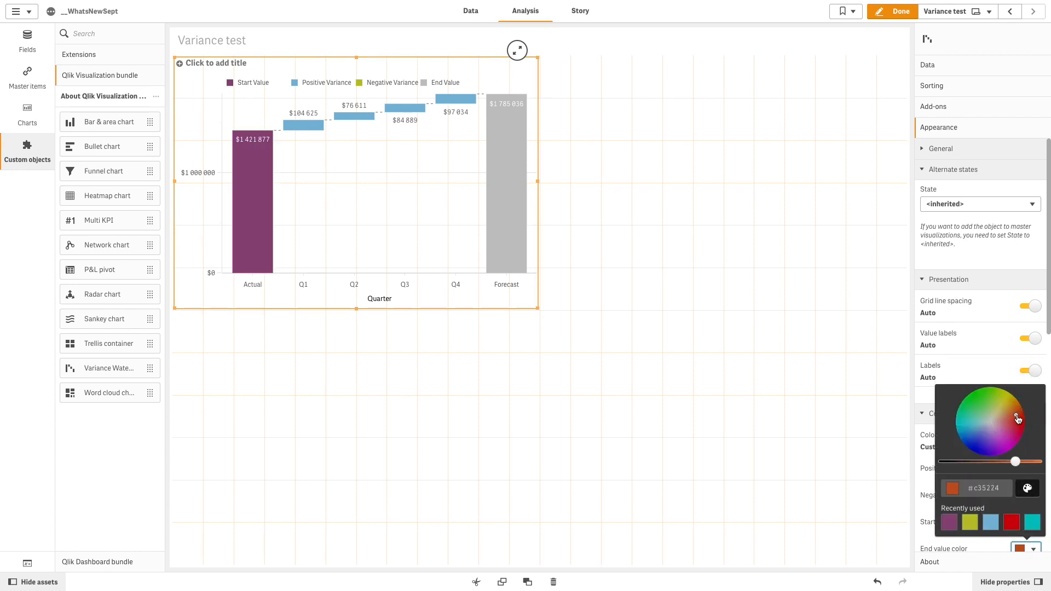
pyautogui.click(1019, 421)
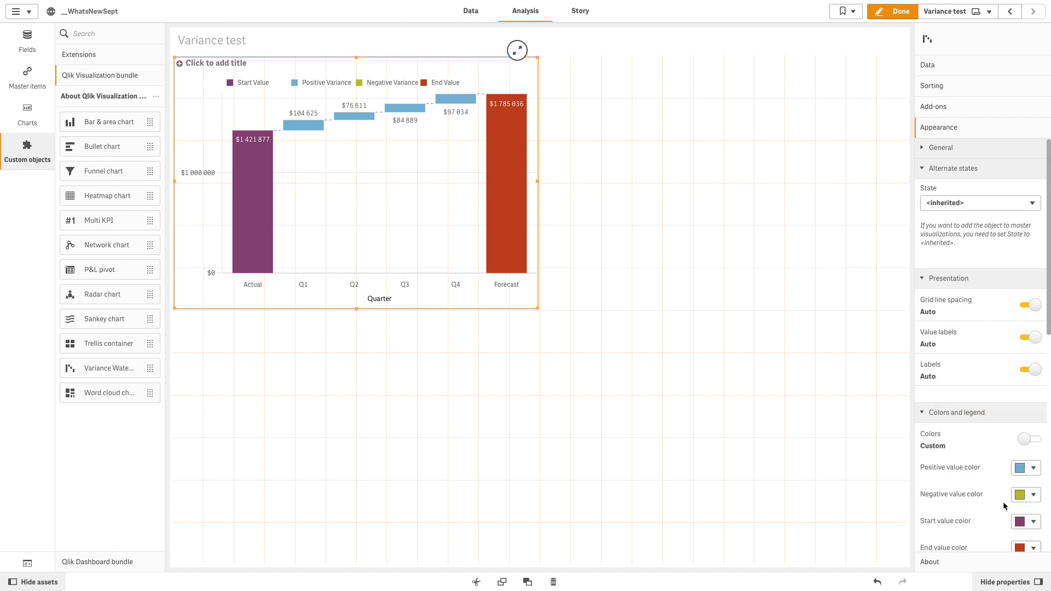
# - Move the X-axis quarter labels to the top of the chart
pyautogui.scroll(-3)
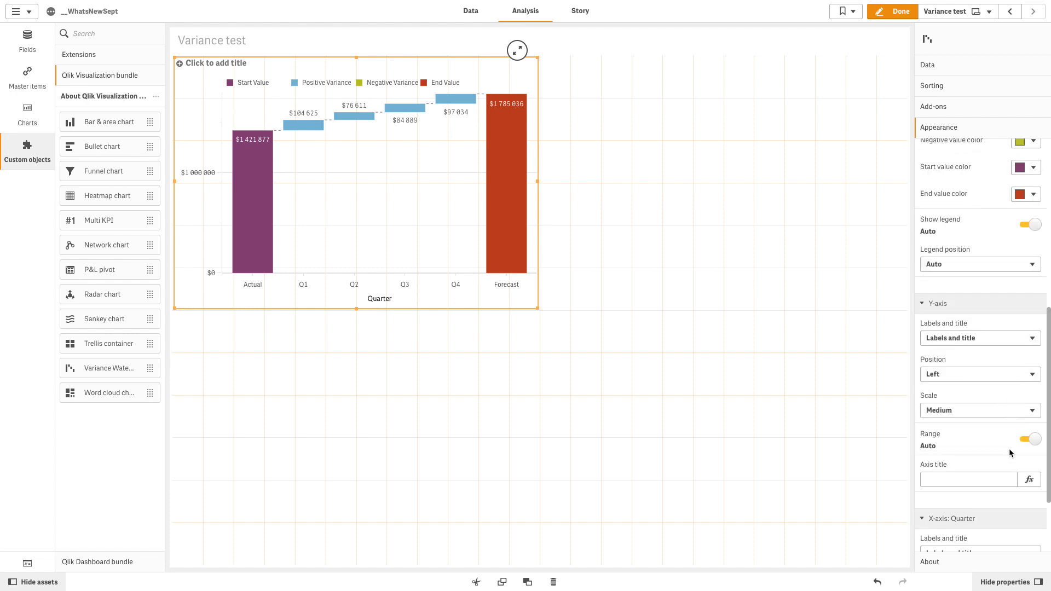
pyautogui.scroll(-3)
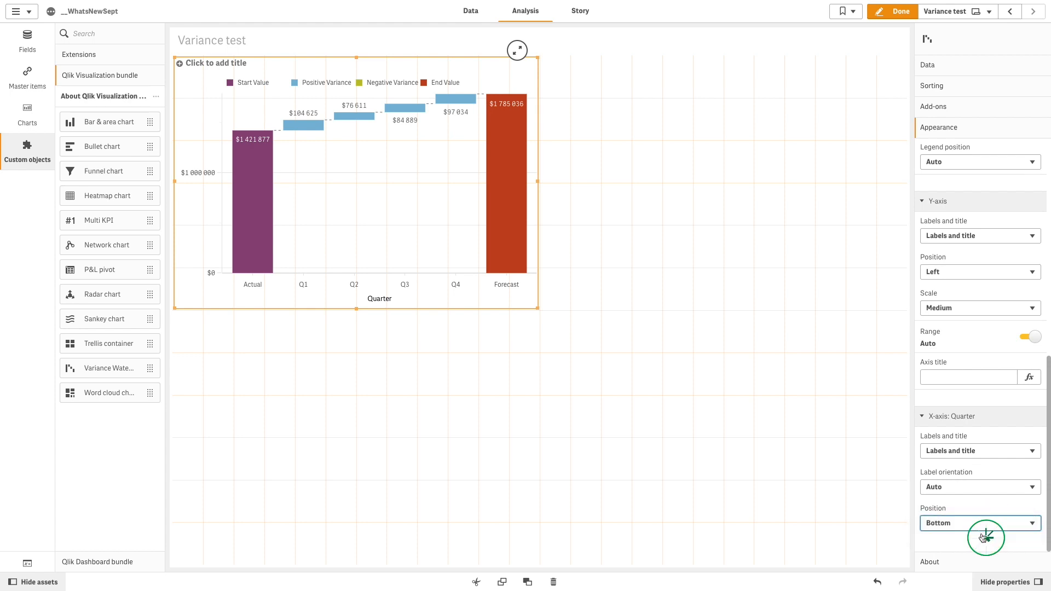
pyautogui.click(979, 523)
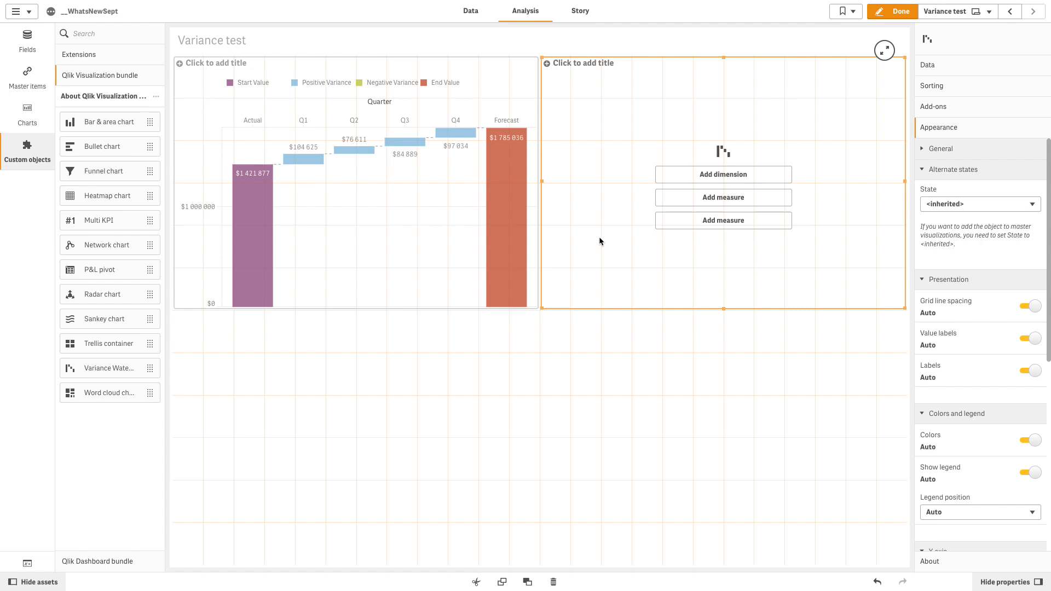
pyautogui.moveTo(722, 174)
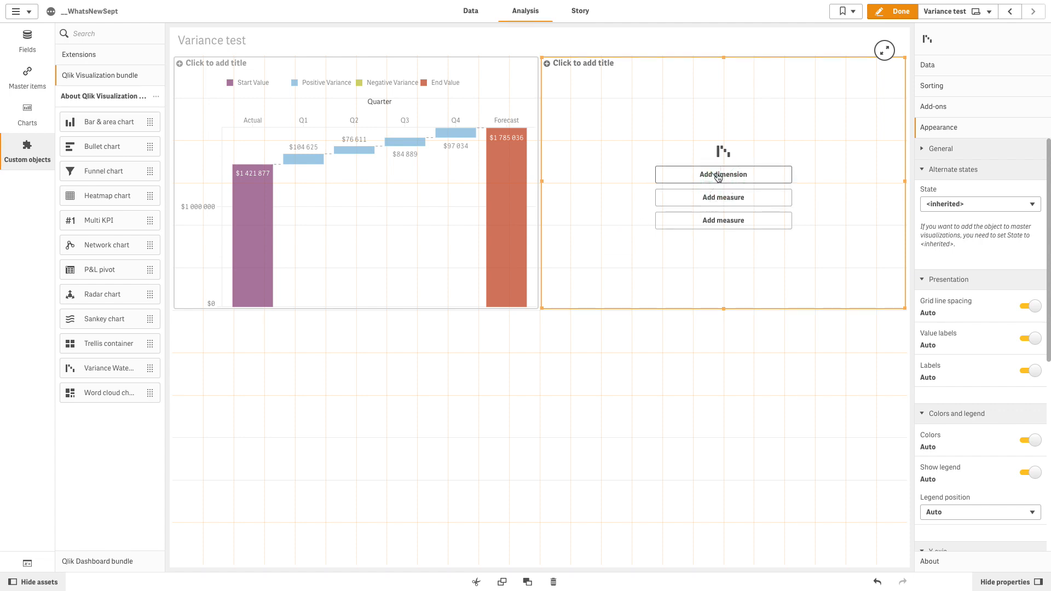
# - Give the second waterfall ProductName, a -Sum(Sales) start value and Sum(Discount) end value
pyautogui.write('Prod')
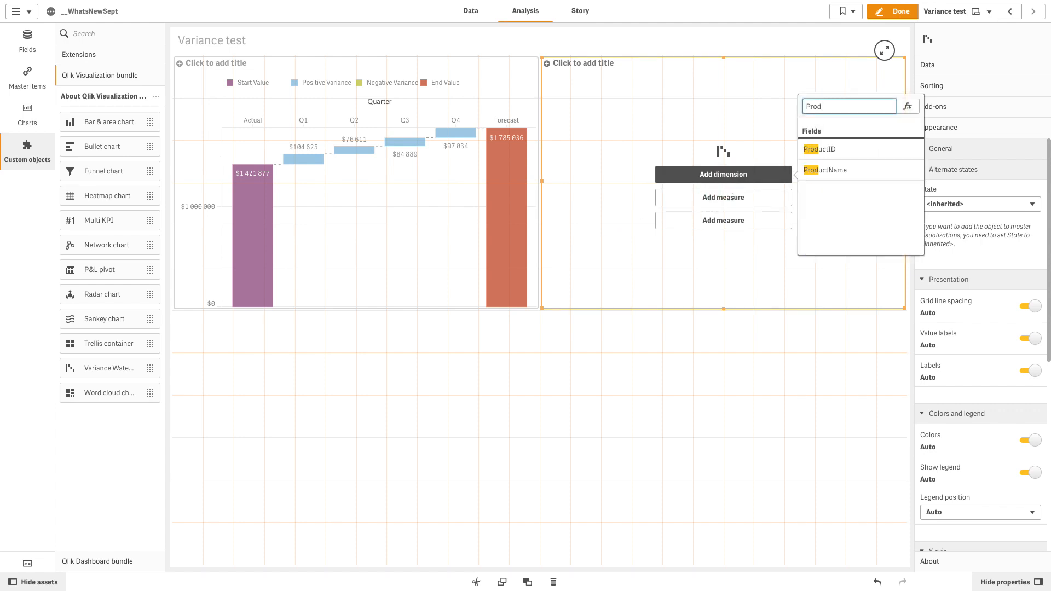
pyautogui.click(825, 170)
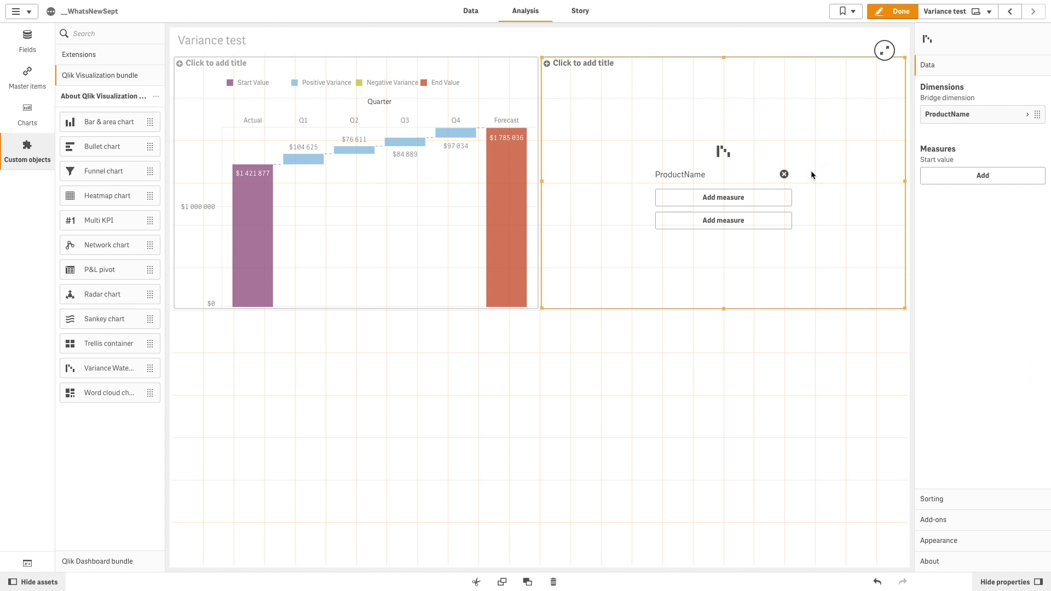
pyautogui.click(723, 197)
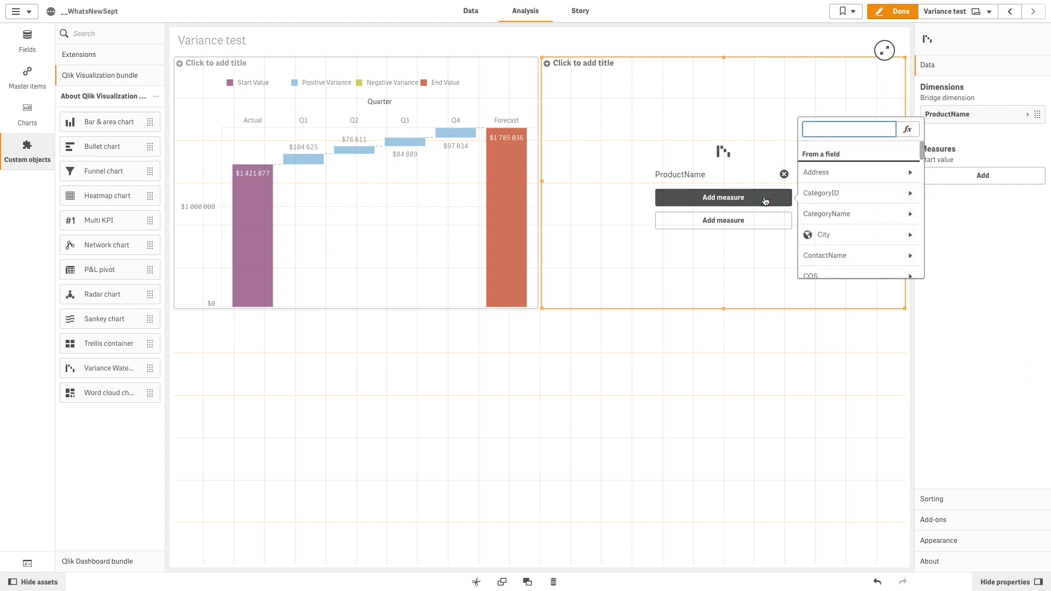
pyautogui.click(822, 173)
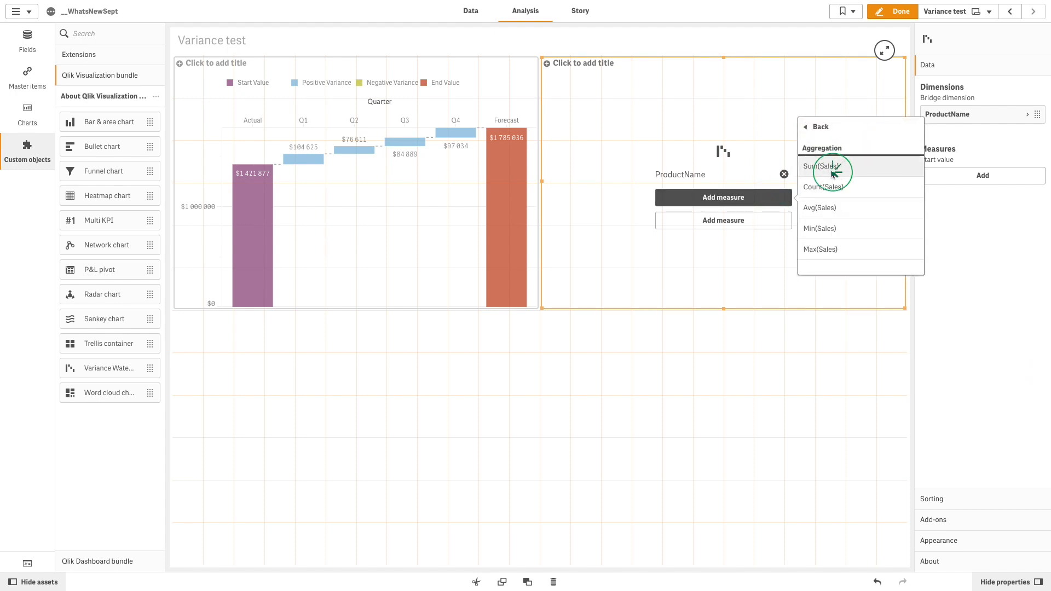
pyautogui.click(821, 166)
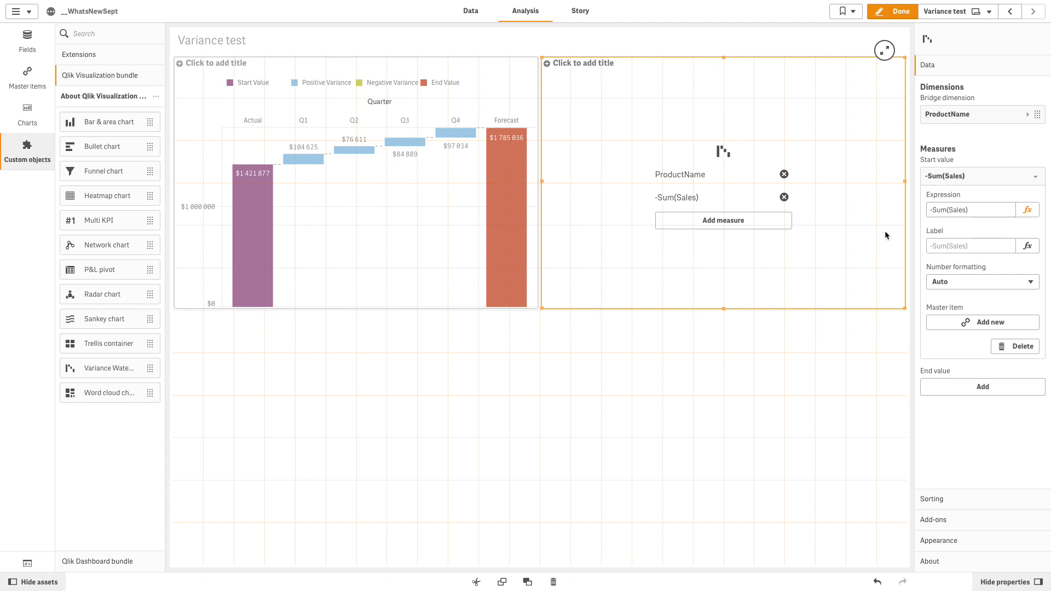
pyautogui.write('Disc')
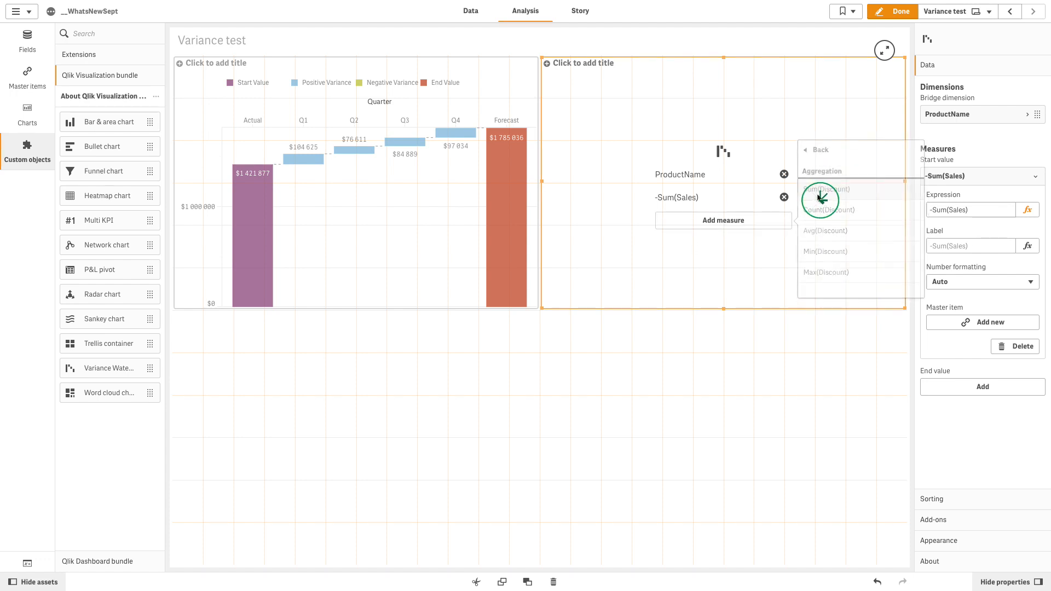
pyautogui.click(826, 189)
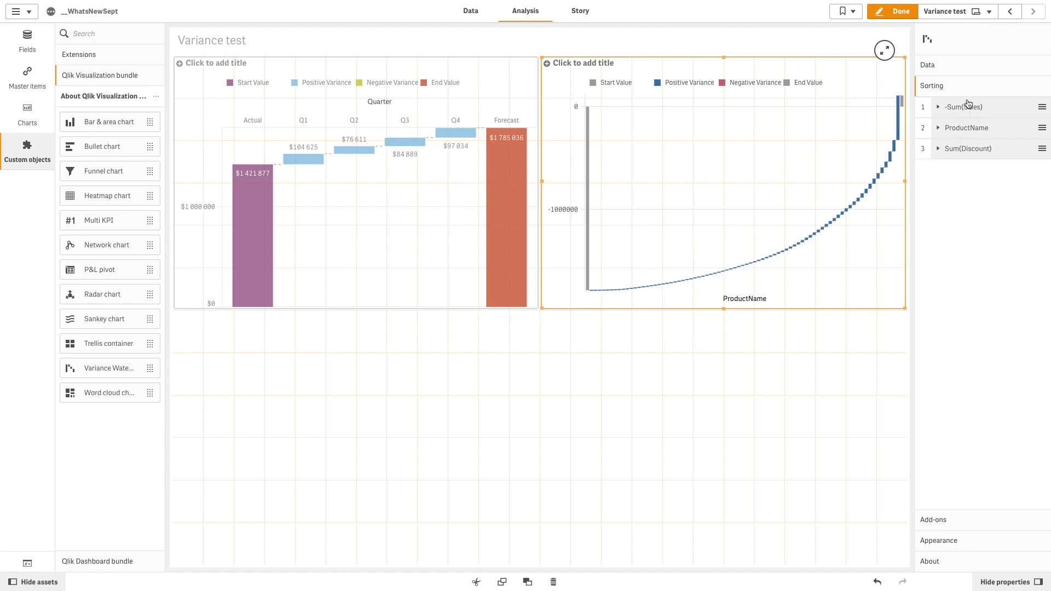
# - Sort -Sum(Sales) numerically ascending instead of Auto, then leave edit mode
pyautogui.click(964, 107)
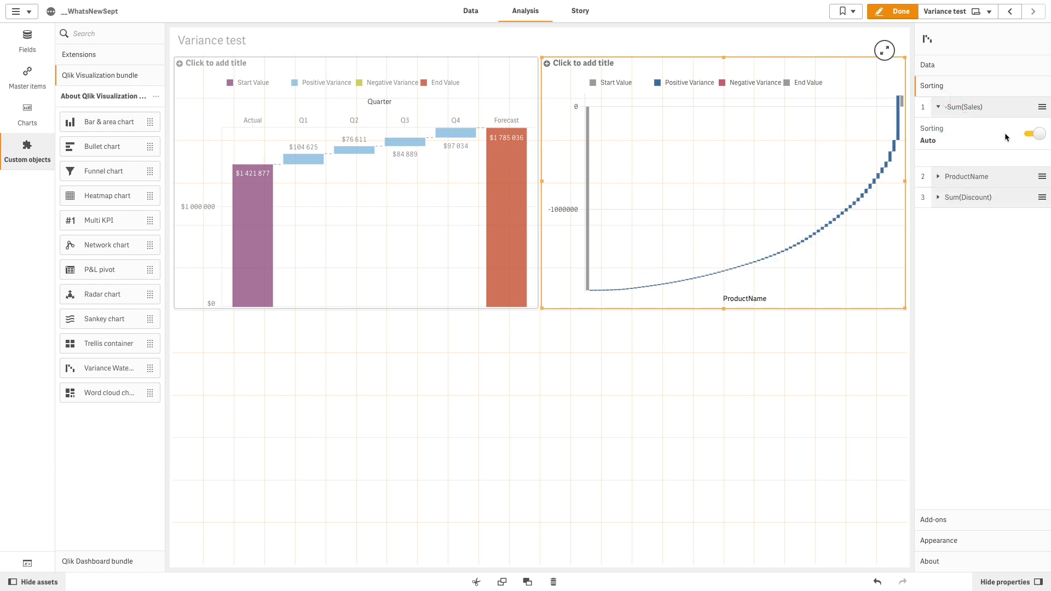
pyautogui.click(1036, 133)
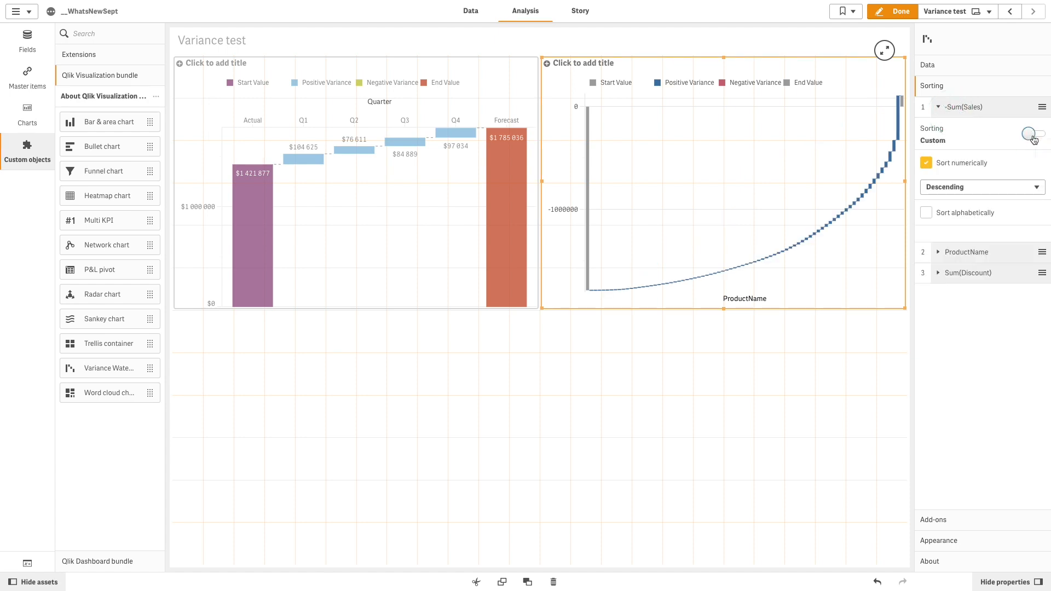
pyautogui.click(1034, 134)
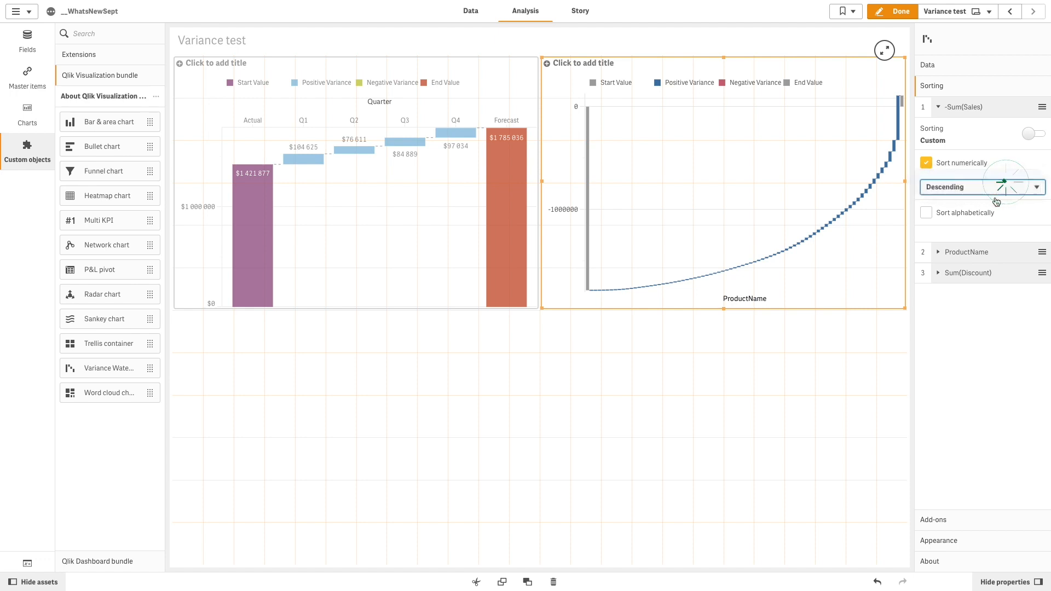
pyautogui.click(980, 188)
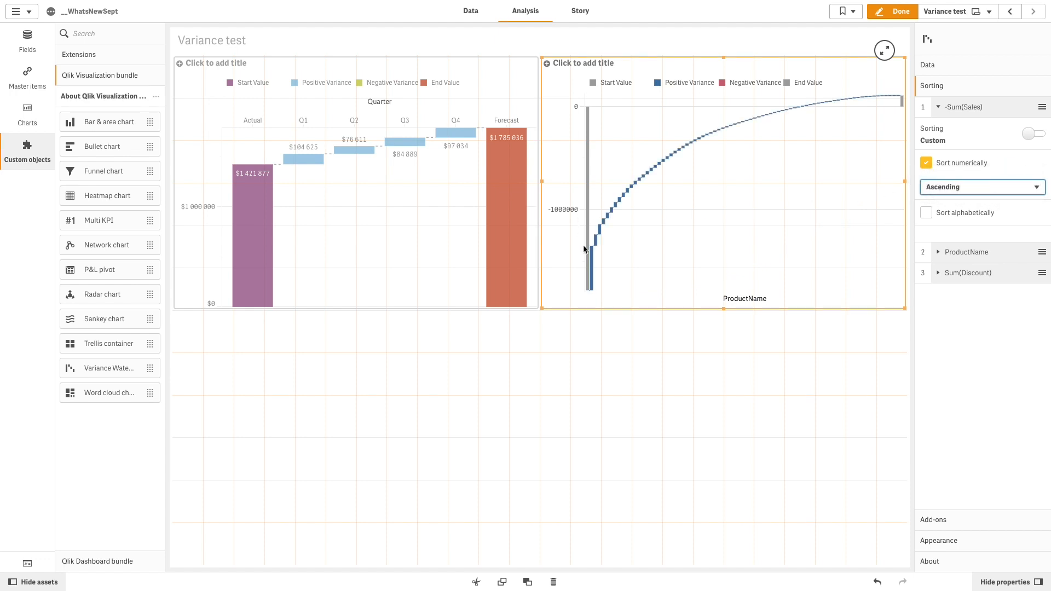
pyautogui.moveTo(860, 110)
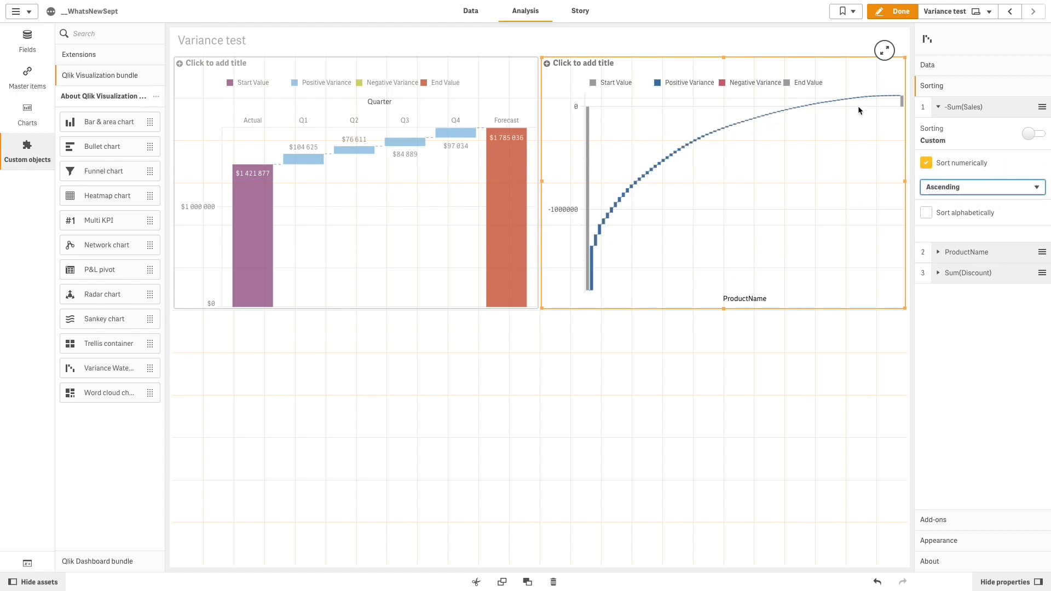
pyautogui.click(897, 11)
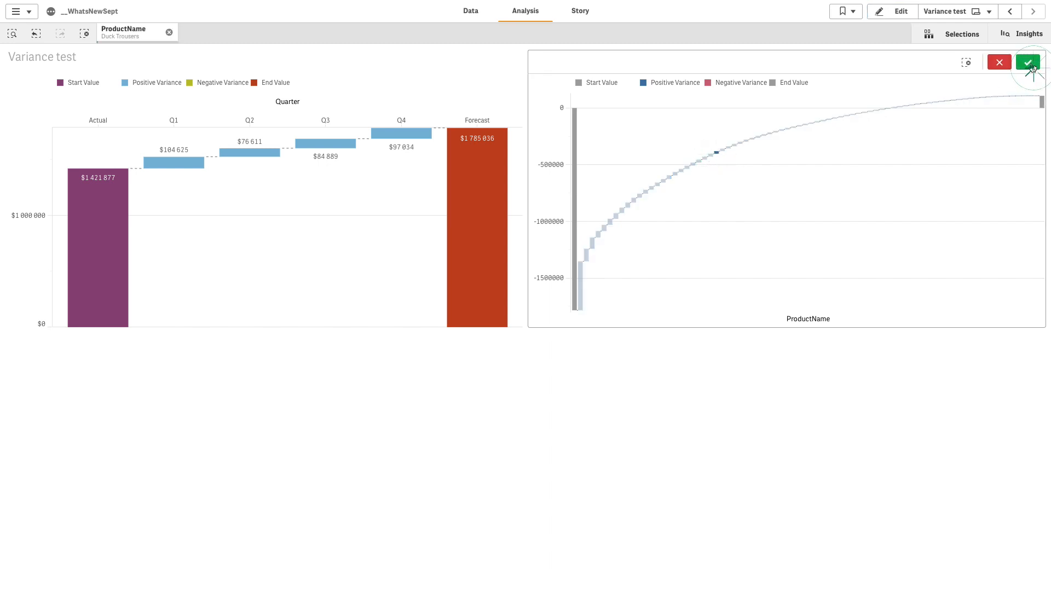
# - Confirm the Duck Trousers selection and return to edit mode
pyautogui.click(1027, 62)
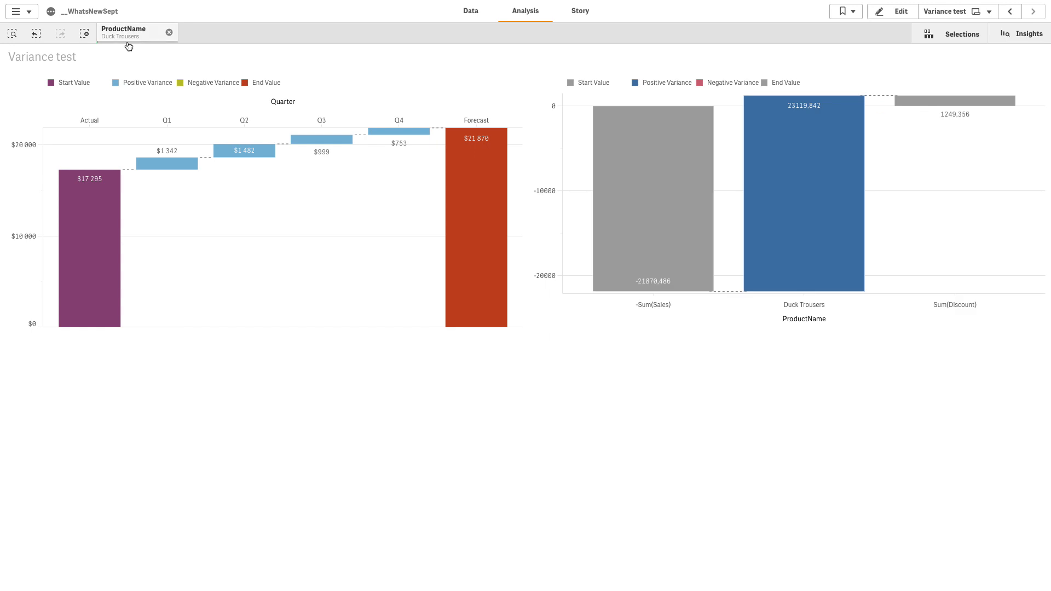
pyautogui.click(896, 11)
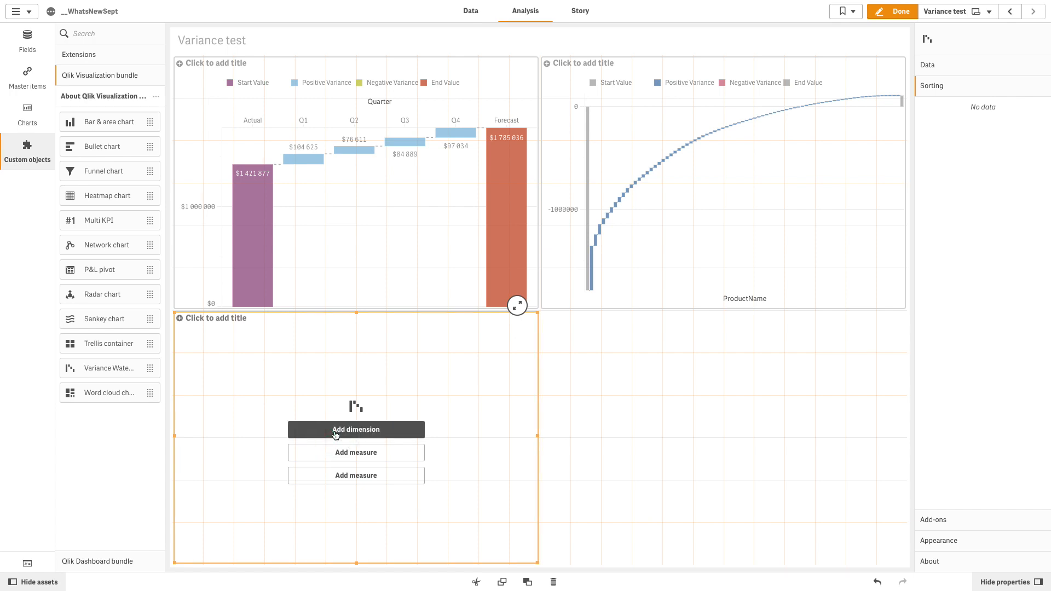
# - Set City as the bridge dimension and add a Sum(COS)/1000 start value
pyautogui.click(356, 430)
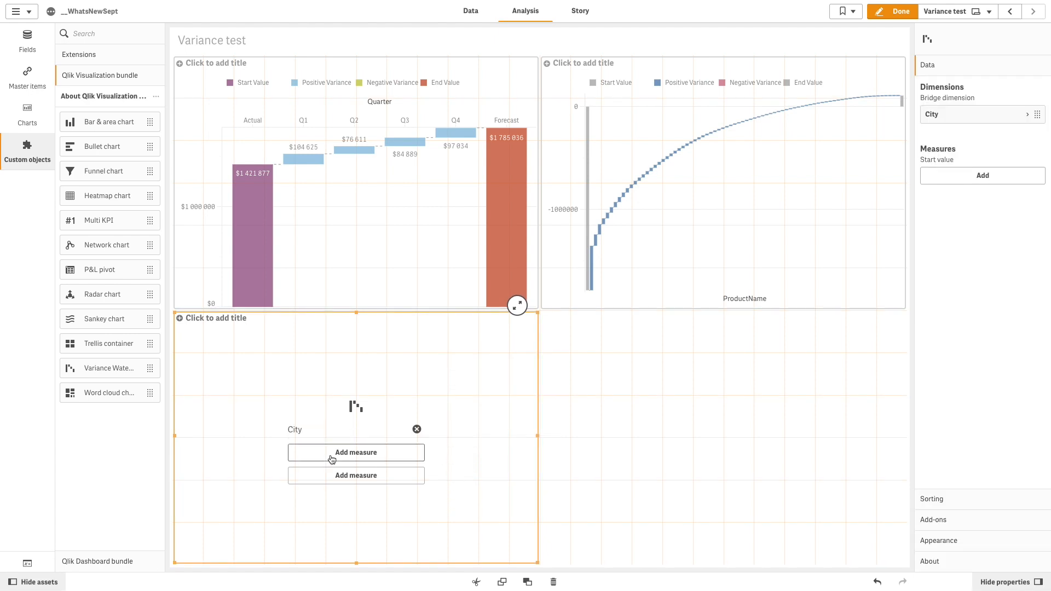
pyautogui.click(356, 451)
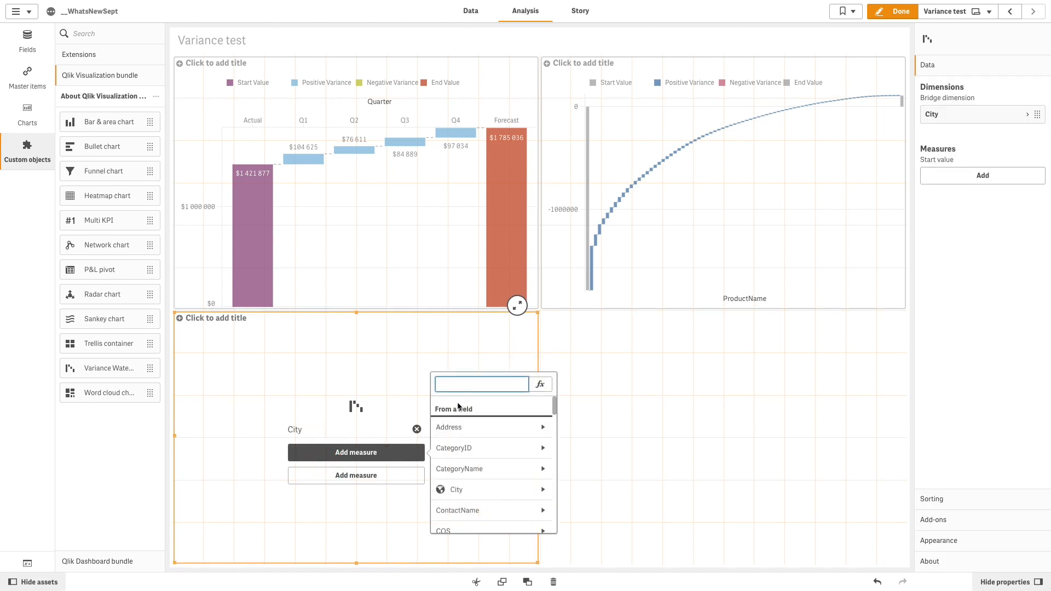
pyautogui.click(443, 531)
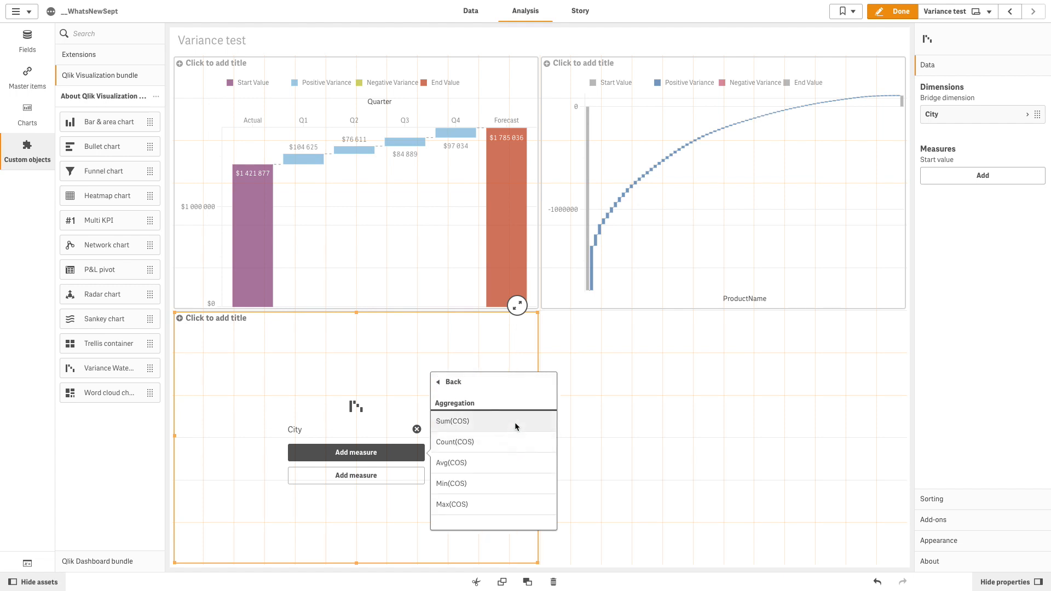
pyautogui.click(452, 422)
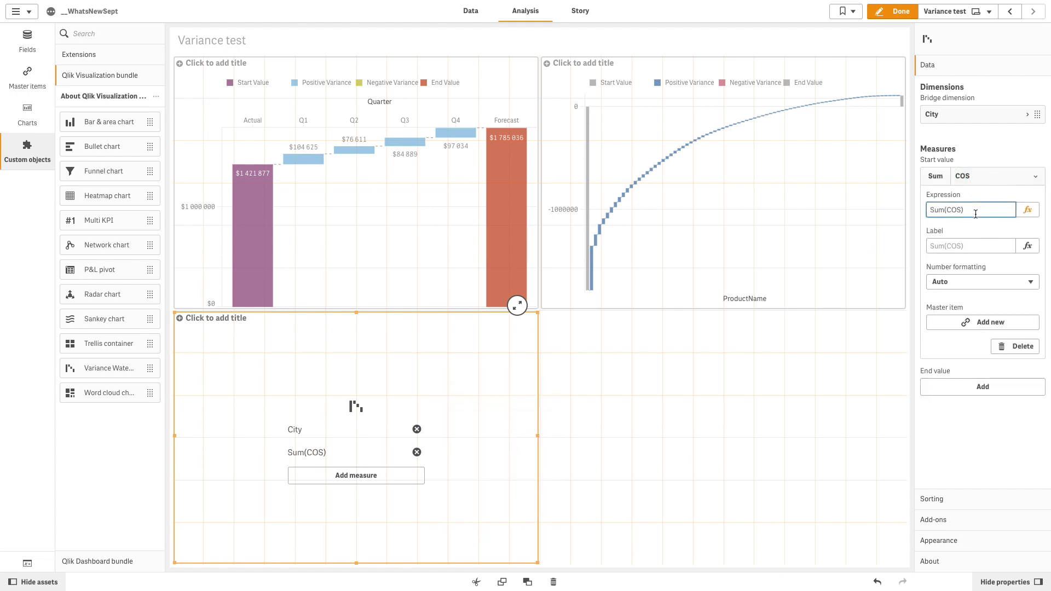
pyautogui.write('/1000')
pyautogui.click(971, 245)
pyautogui.write('Actual')
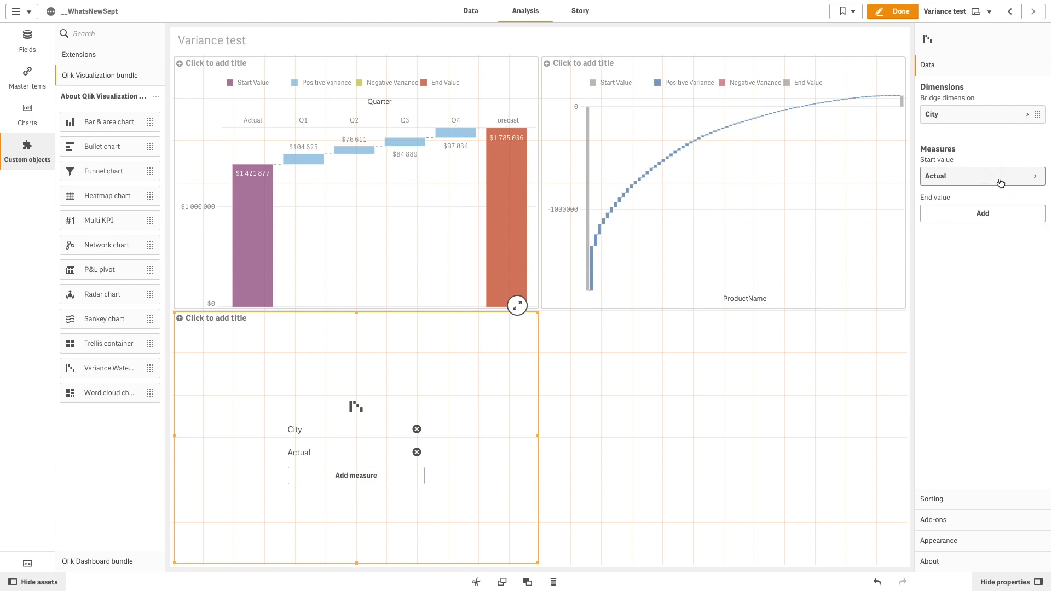
# - Add a Sales-based end value labelled Forecast
pyautogui.click(982, 213)
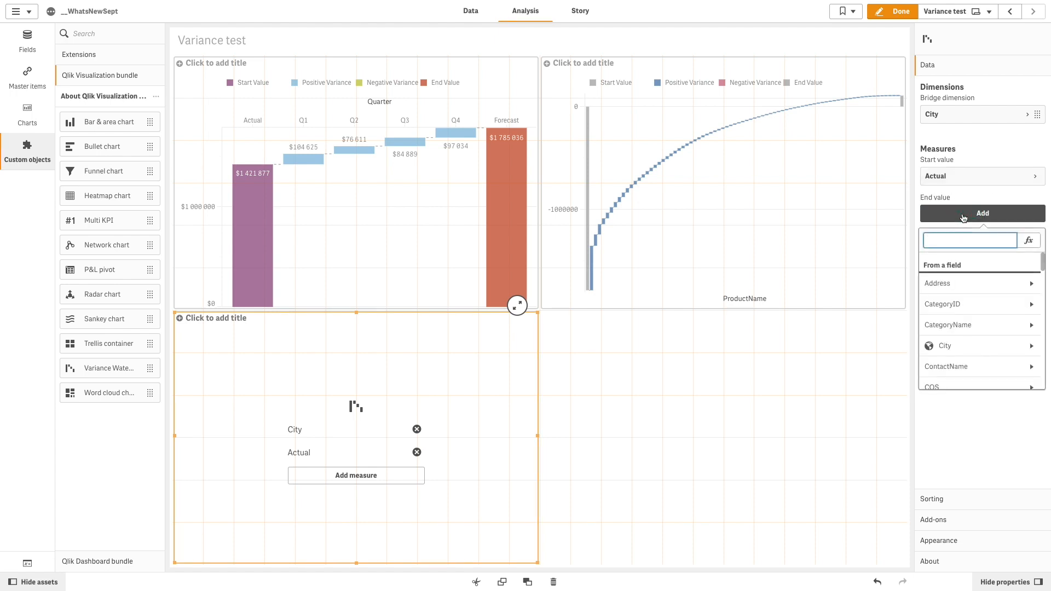
pyautogui.write('Sales)/1000')
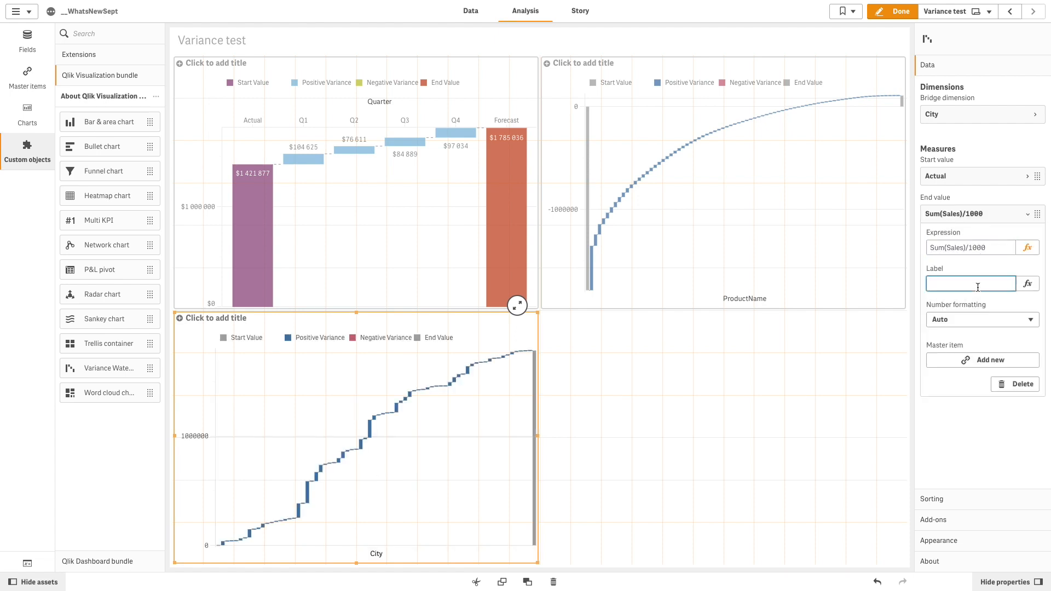
pyautogui.write('Forecast')
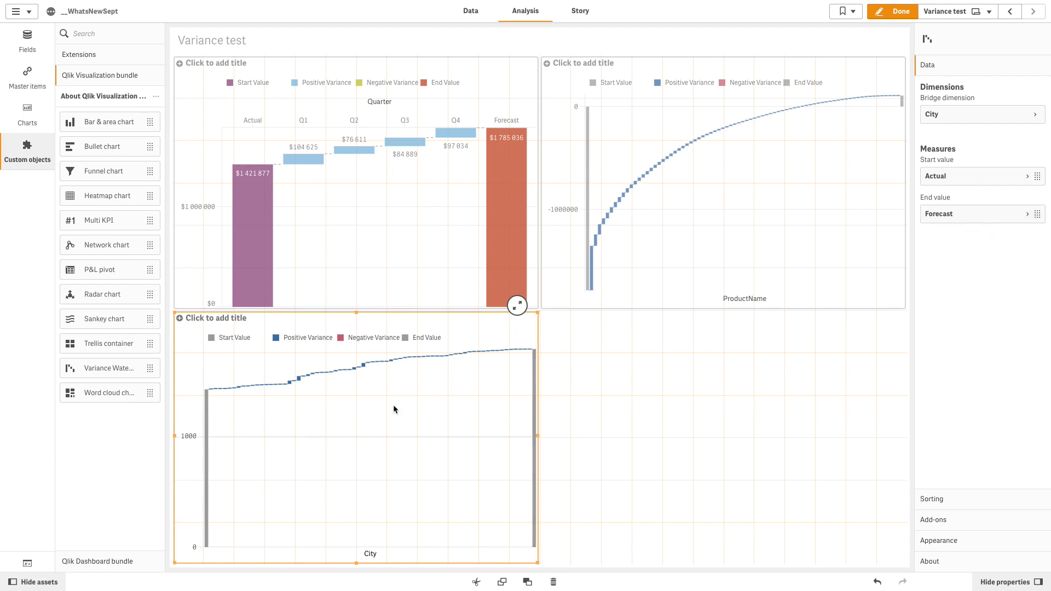
# - Limit the City dimension to a fixed top 5 cities, then leave edit mode
pyautogui.click(980, 114)
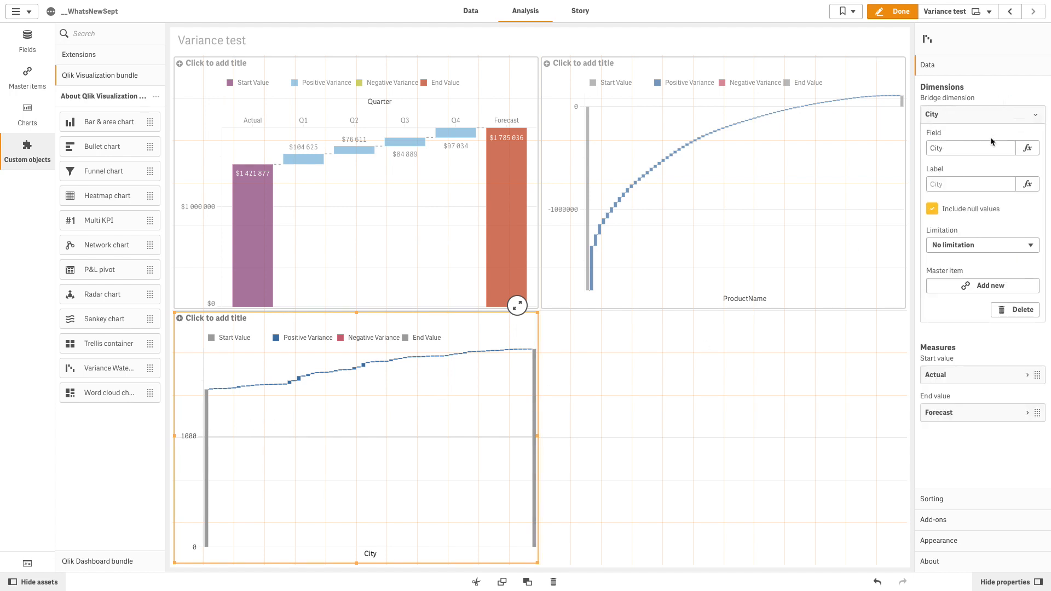
pyautogui.click(980, 245)
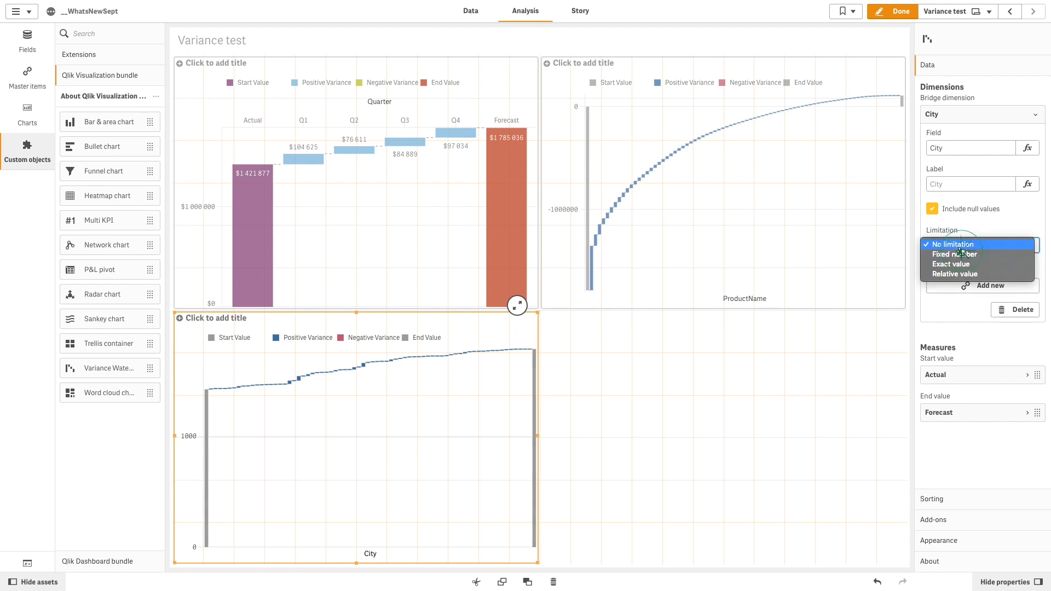
pyautogui.click(954, 254)
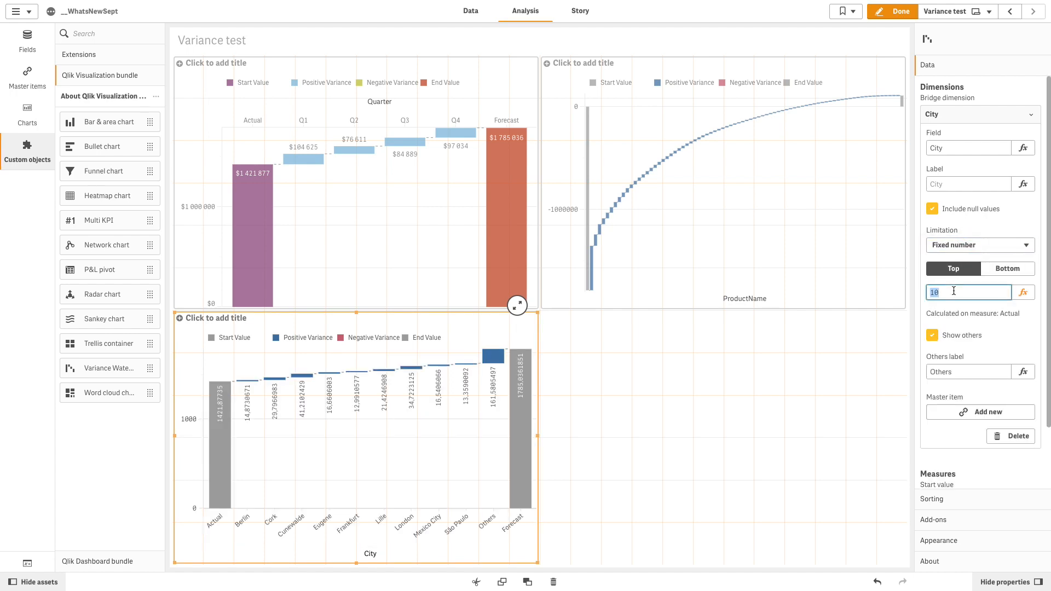
pyautogui.write('5')
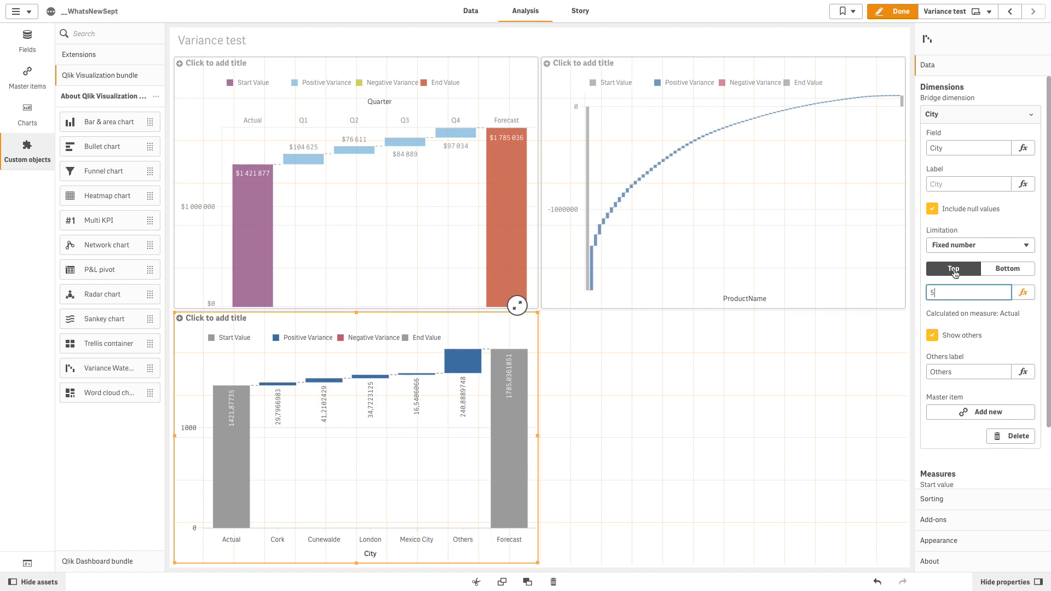
pyautogui.click(932, 209)
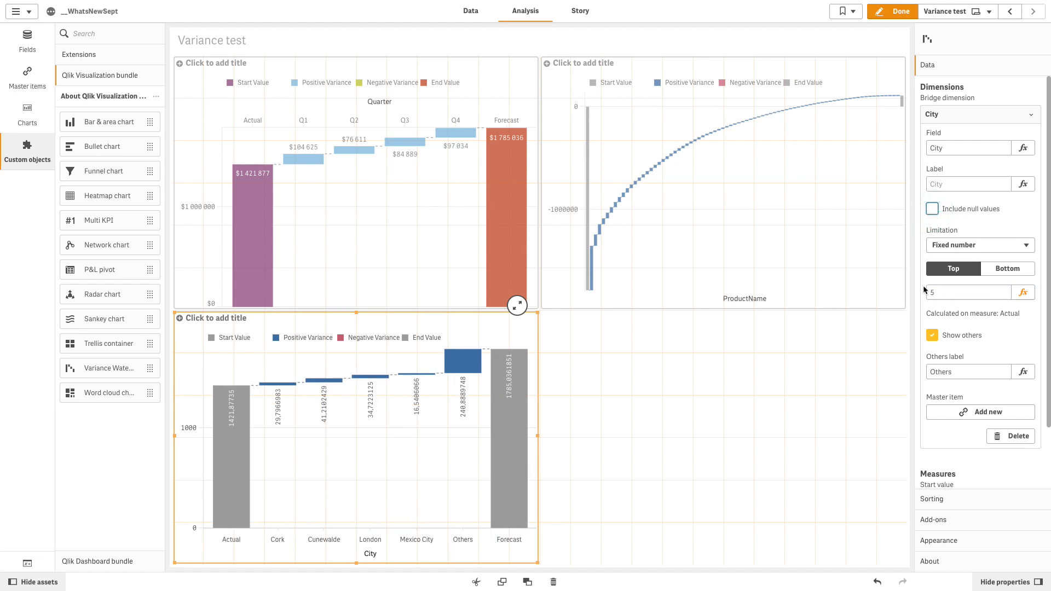
pyautogui.click(894, 12)
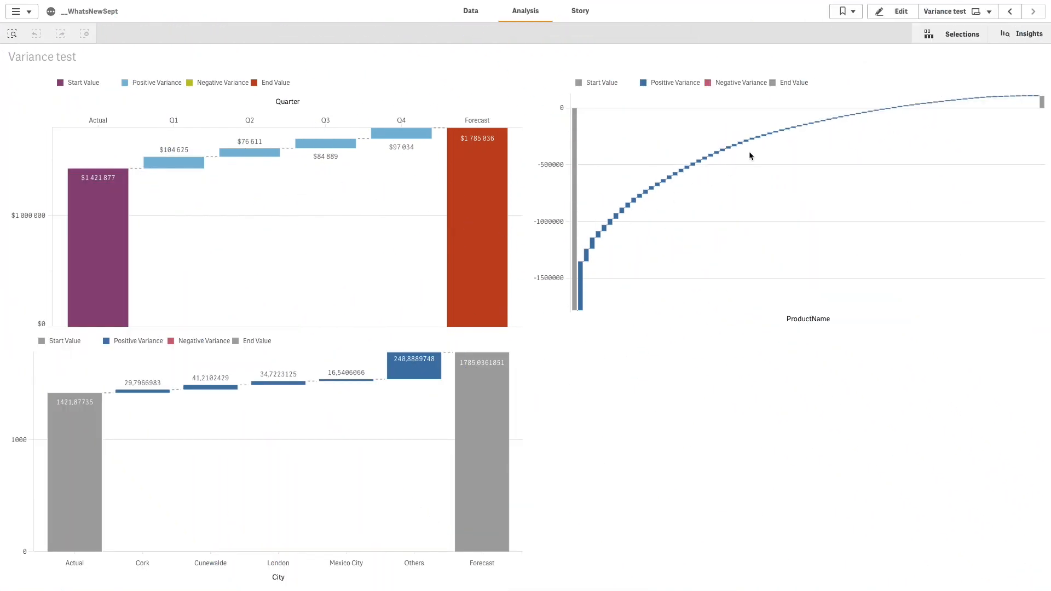
pyautogui.moveTo(328, 477)
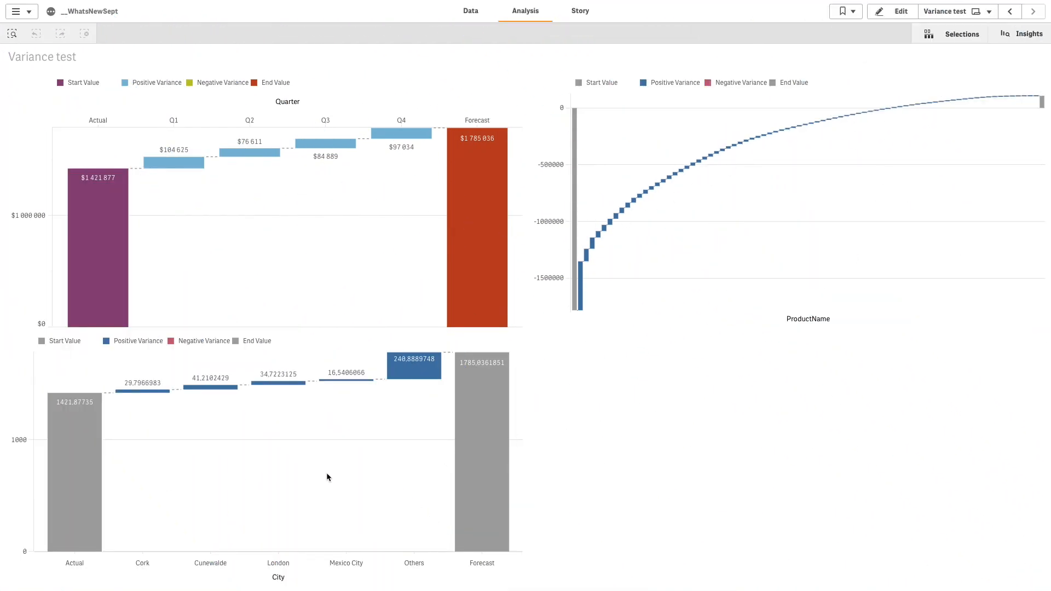